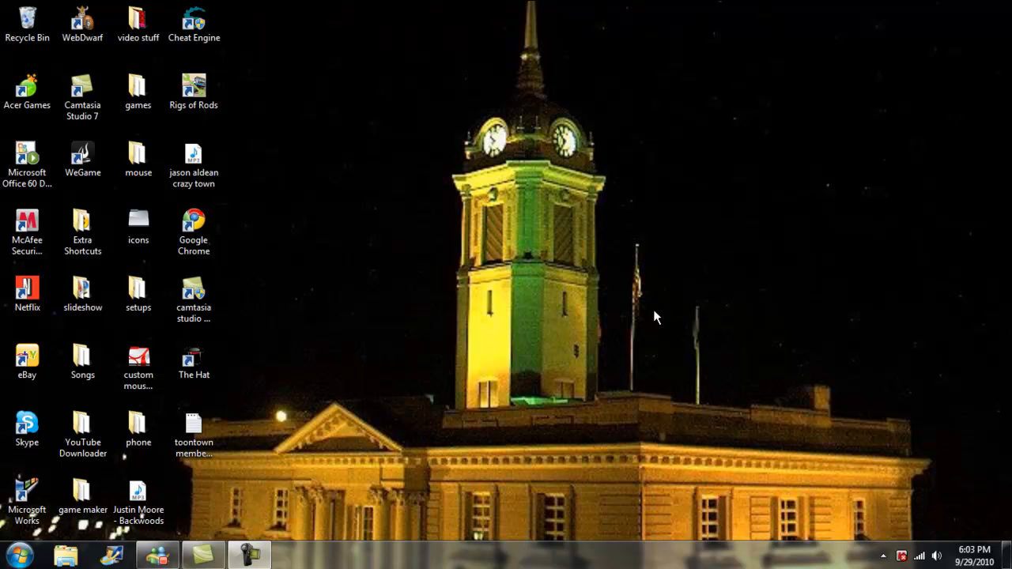
mouse_move(585, 142)
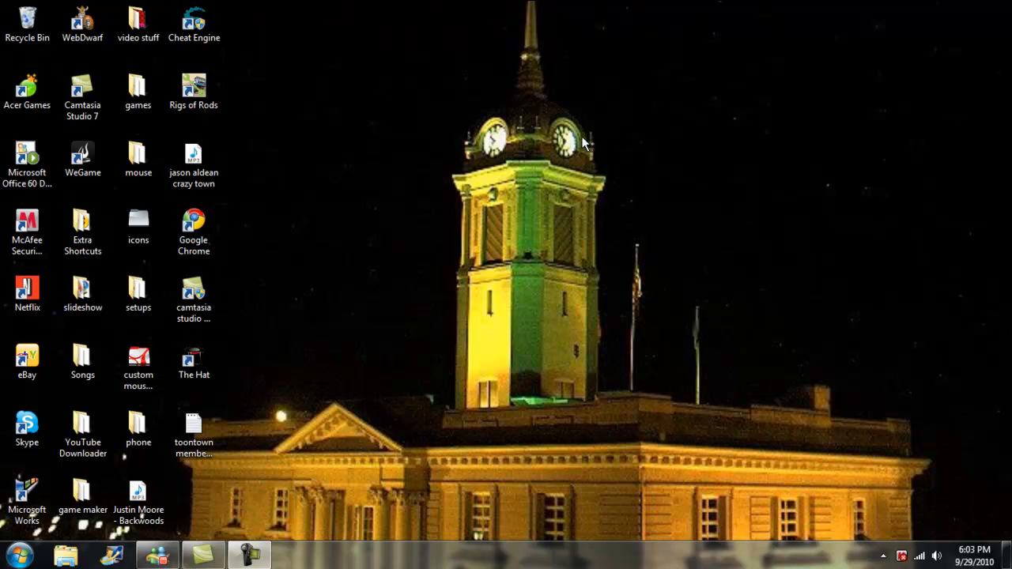
mouse_move(443, 298)
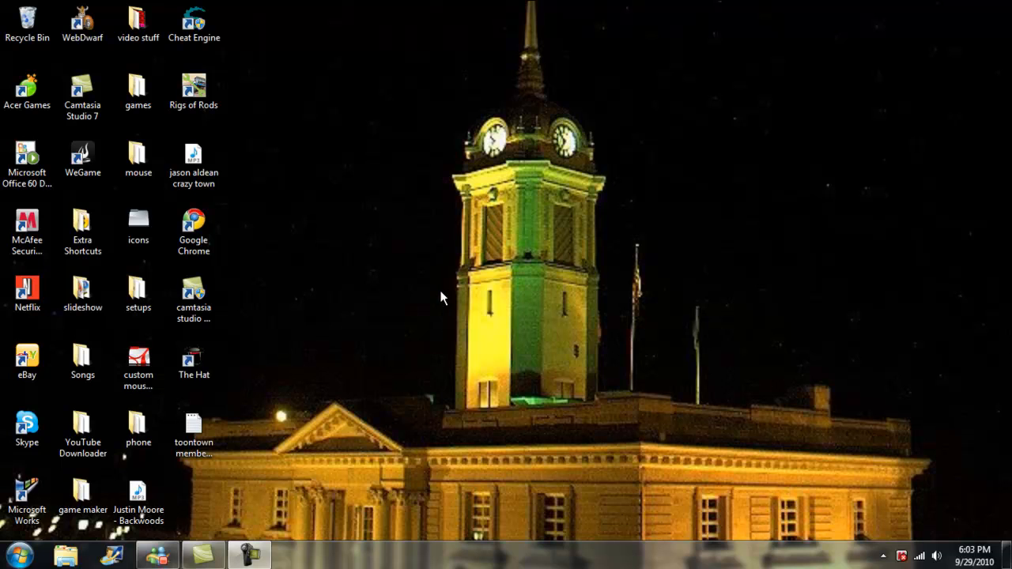
mouse_move(421, 306)
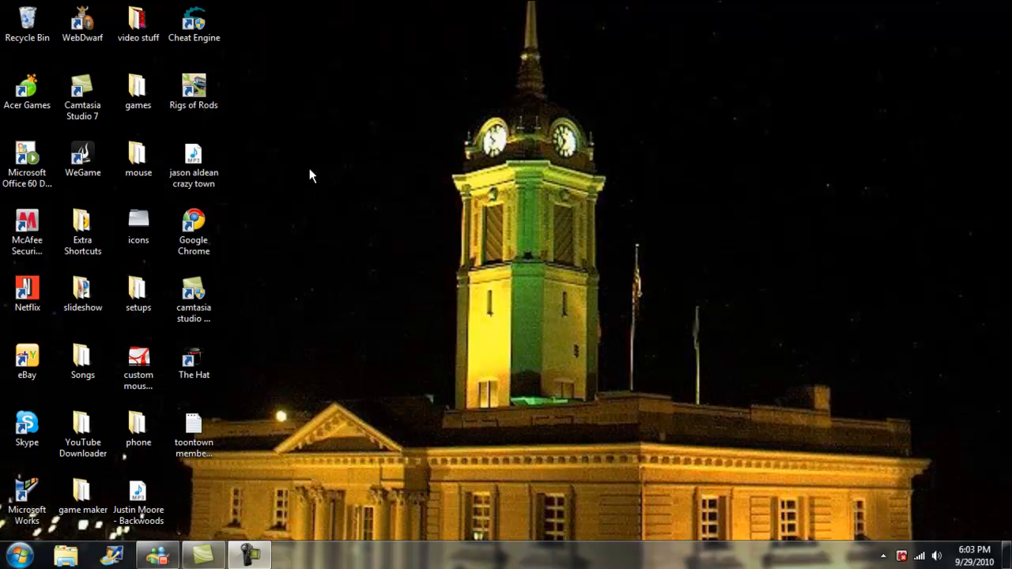
Step: Launch WeGame from the desktop shortcut and sign in with the saved account's password
left_click(82, 155)
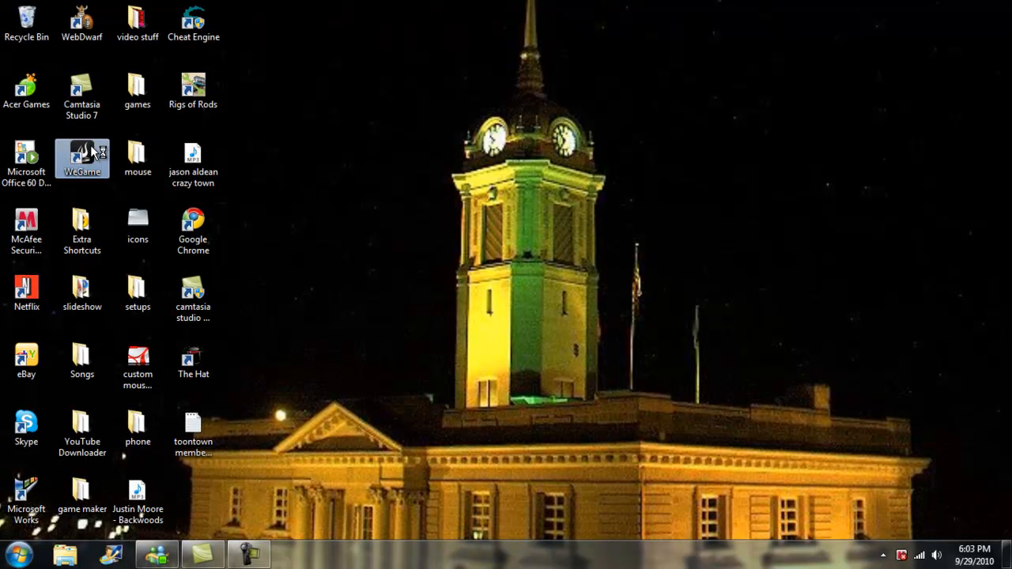
double_click(81, 158)
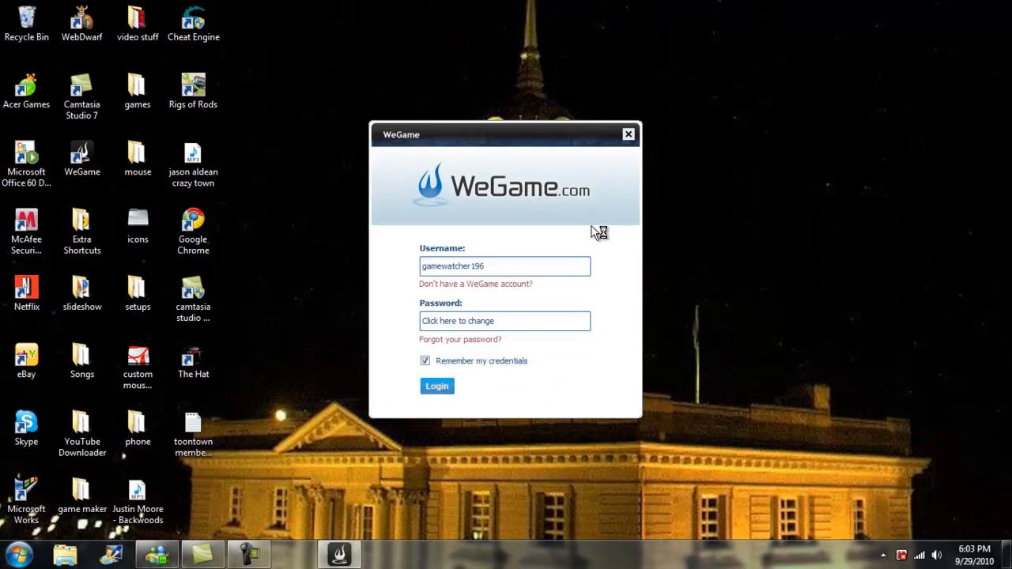
left_click(504, 321)
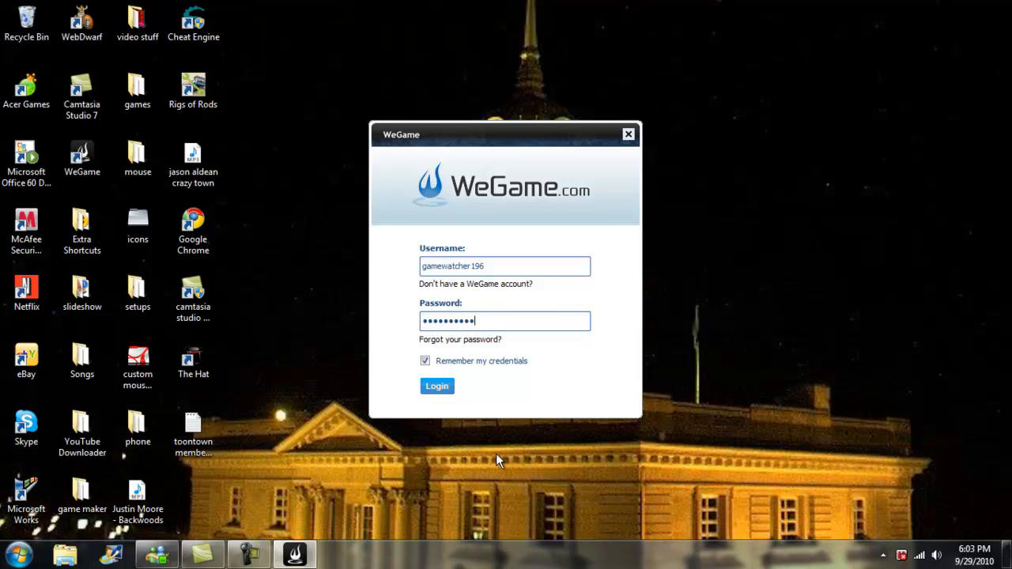
left_click(436, 386)
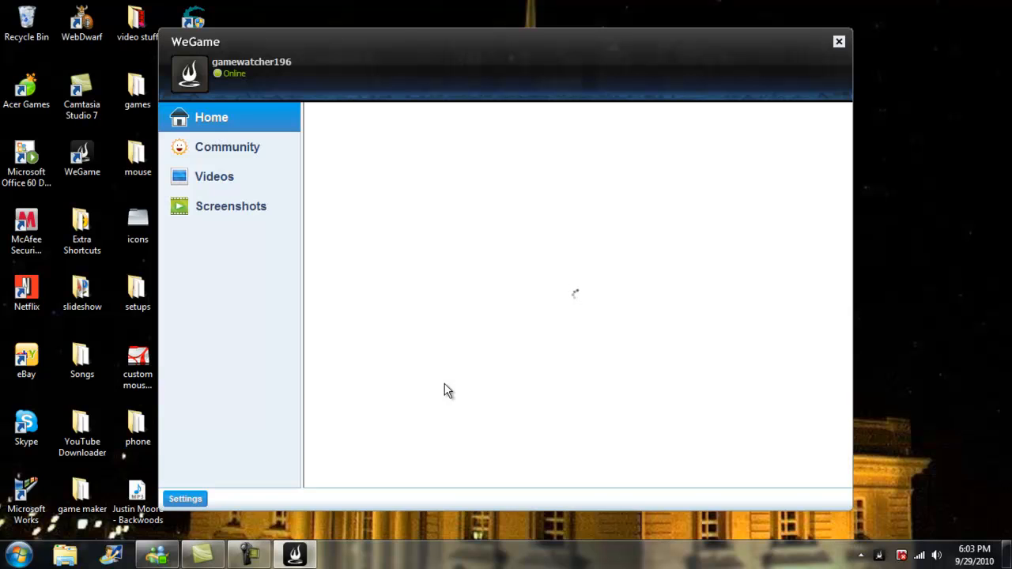
mouse_move(289, 75)
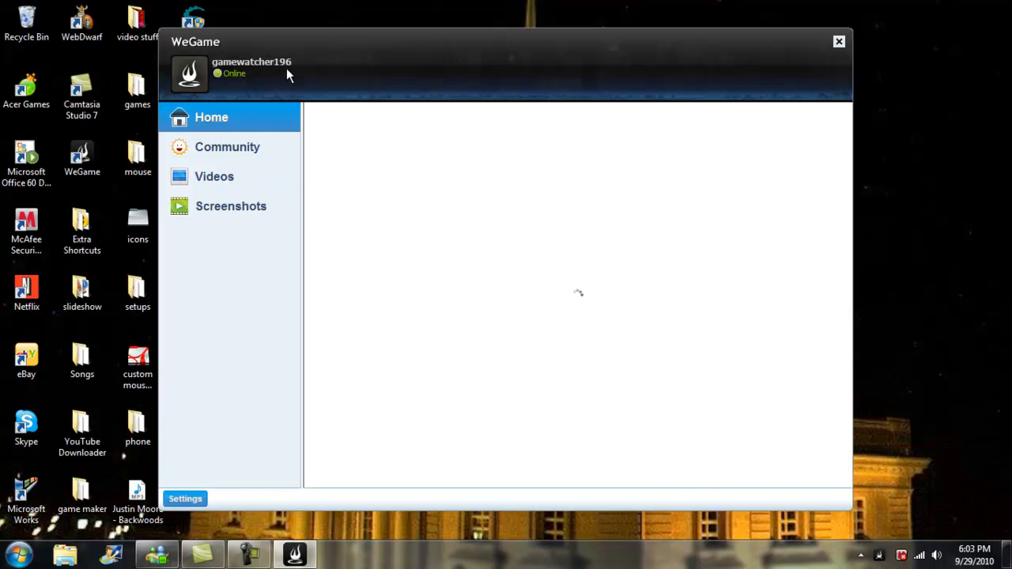
Step: Browse the Community forums, the Videos recording page and the Screenshots page
left_click(227, 146)
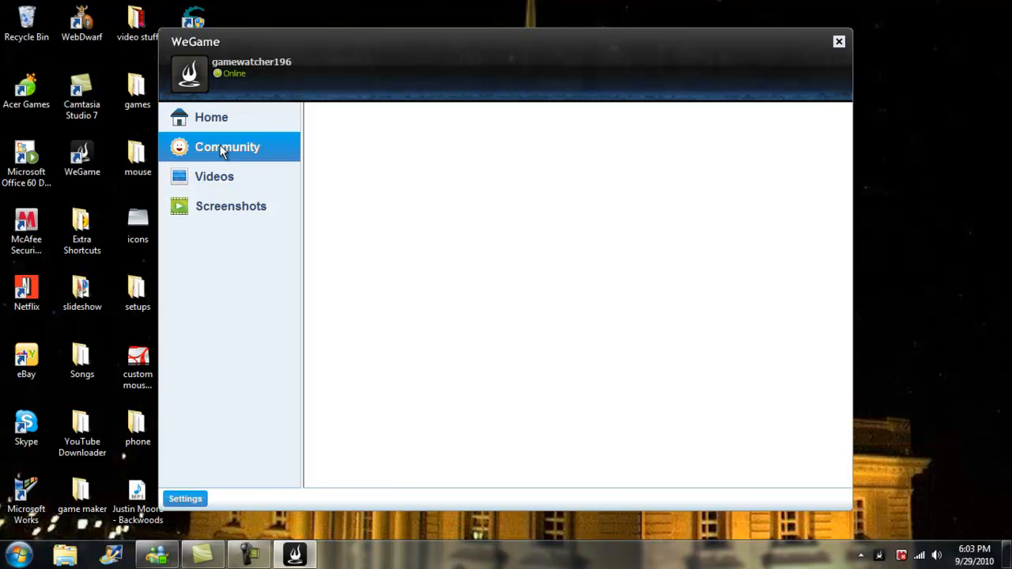
mouse_move(376, 59)
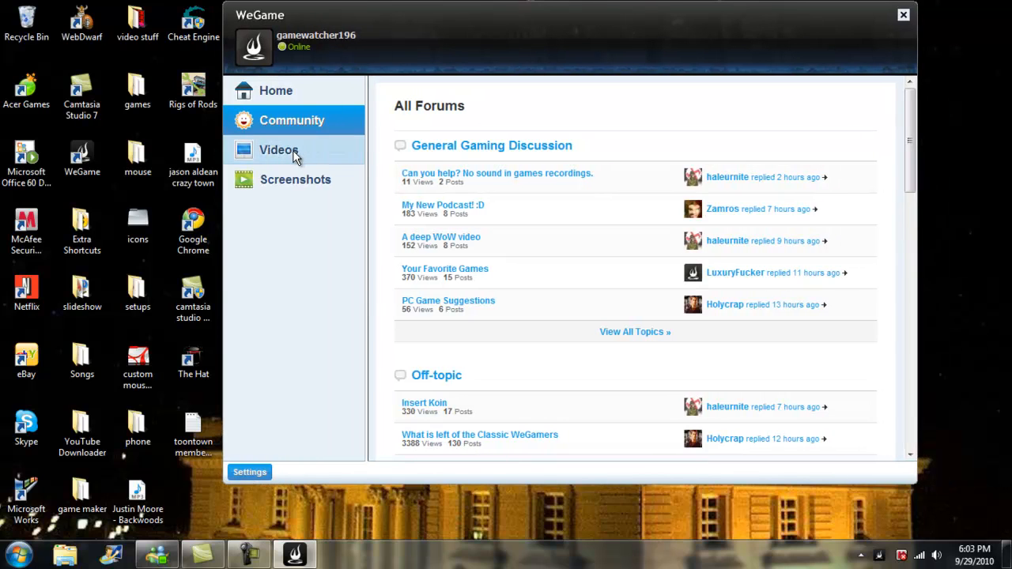
mouse_move(273, 160)
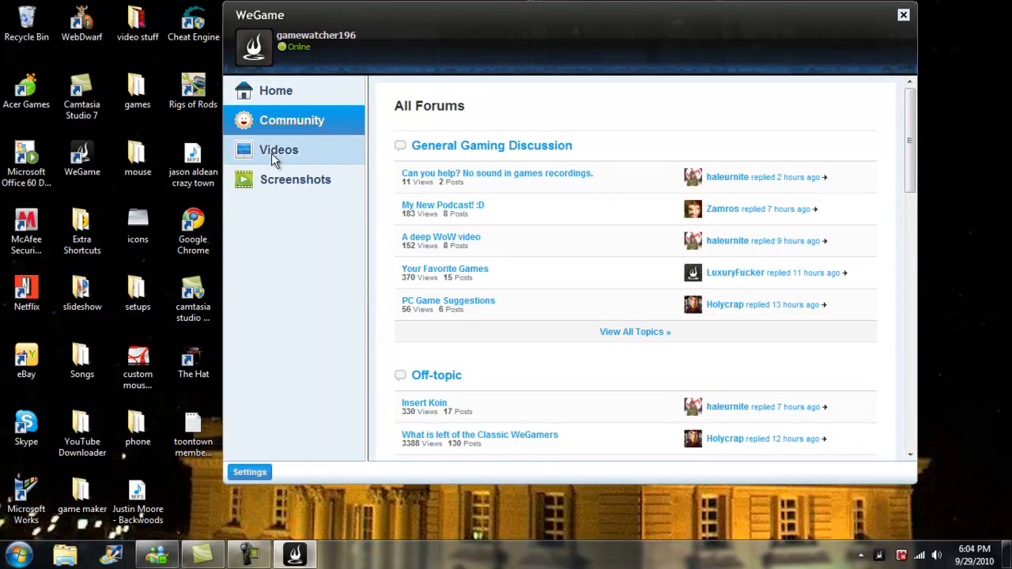
mouse_move(290, 150)
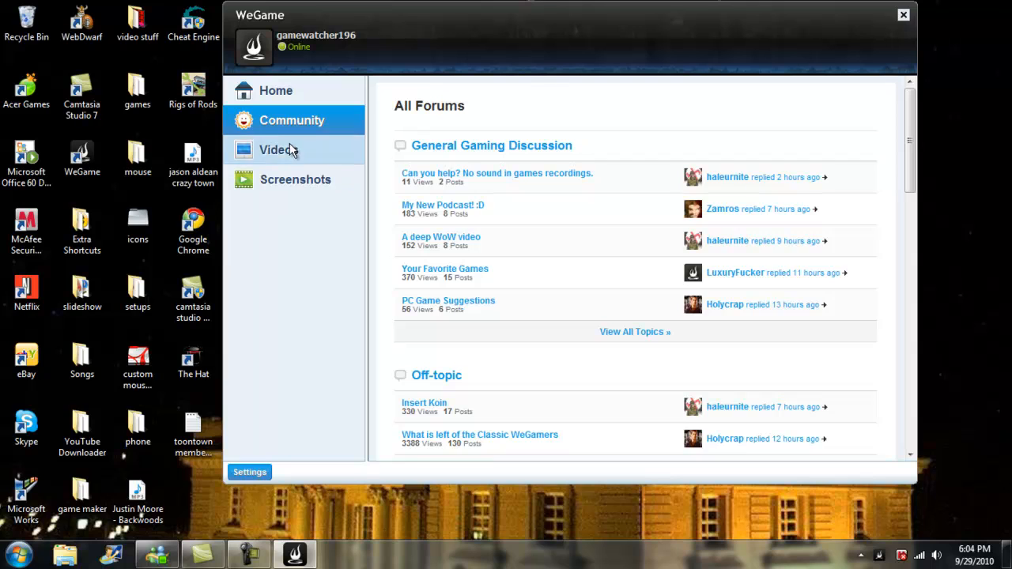
left_click(278, 149)
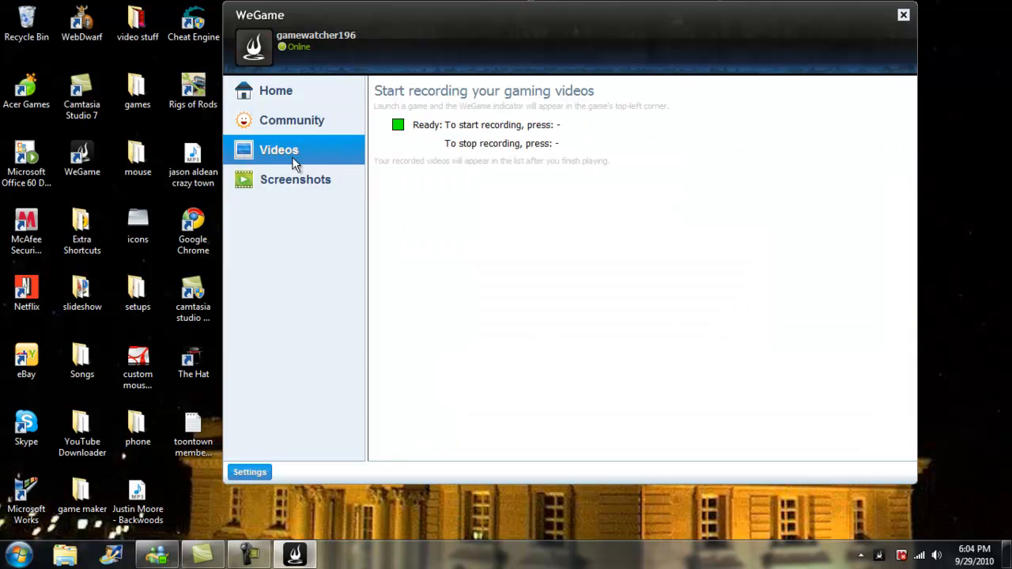
left_click(295, 179)
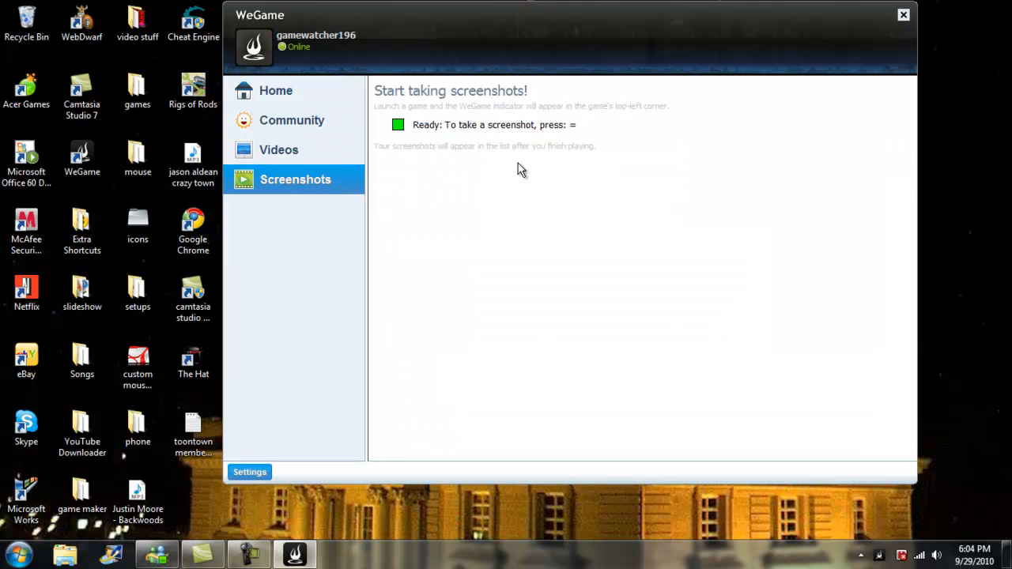
mouse_move(697, 76)
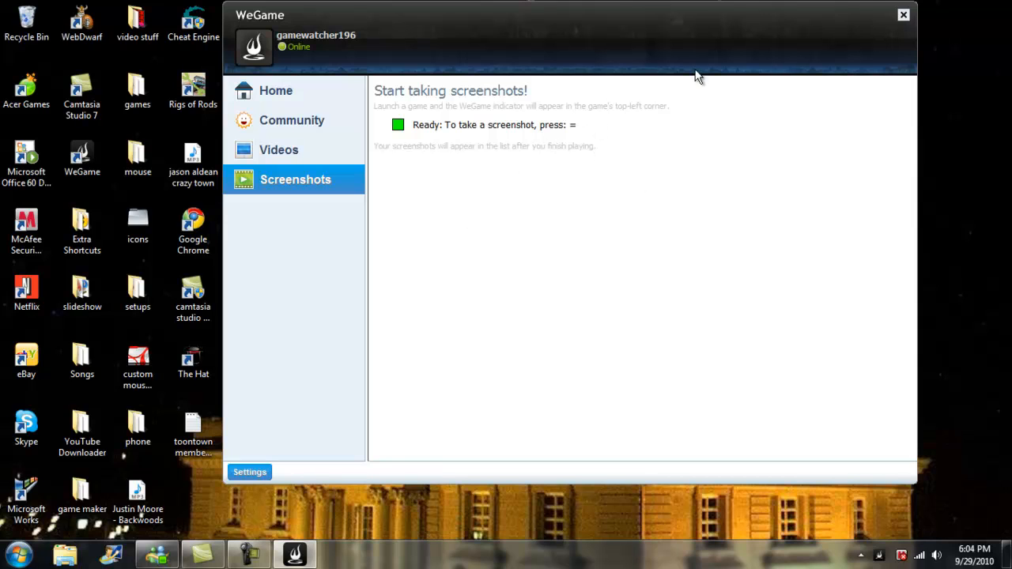
mouse_move(689, 166)
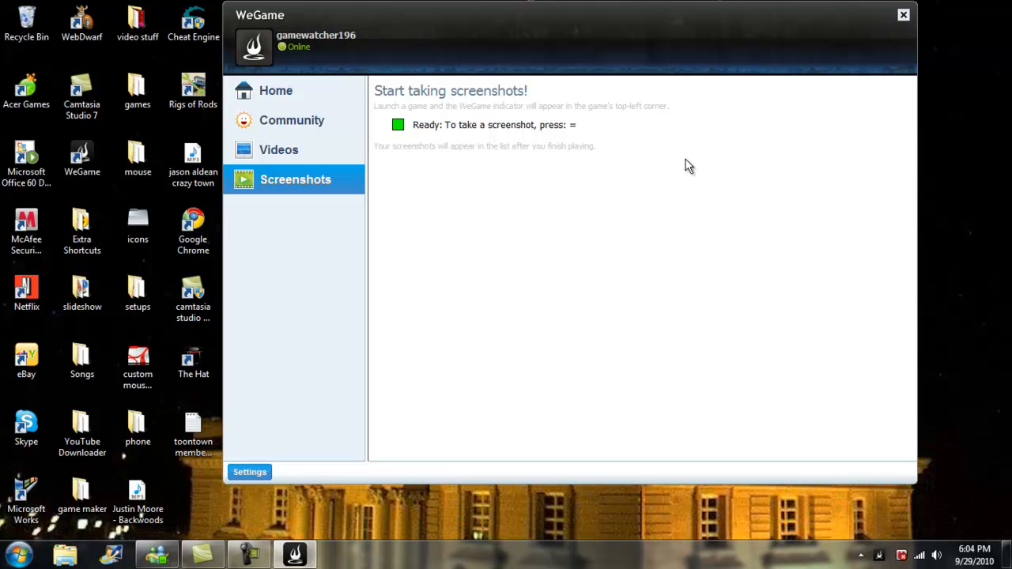
mouse_move(621, 146)
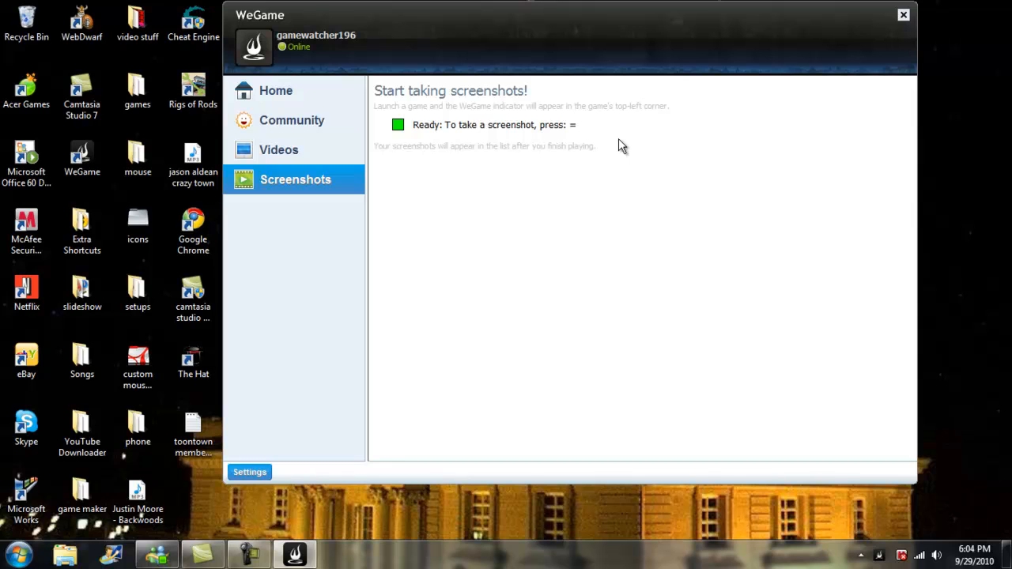
Step: Review the 1:04 ror-20100929-1808018.avi clip under Videos, then view the captured Screenshots
left_click(278, 150)
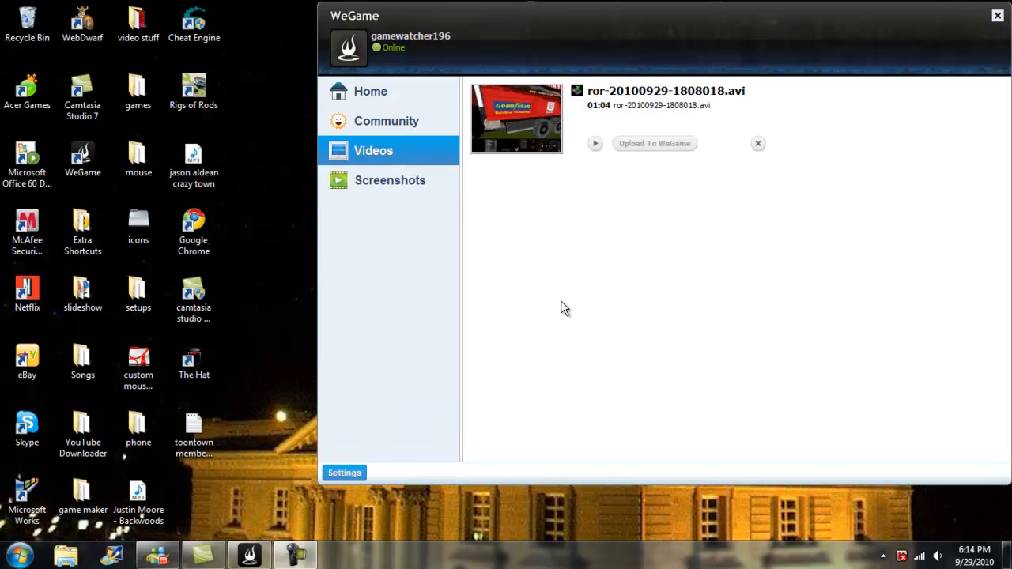
mouse_move(597, 135)
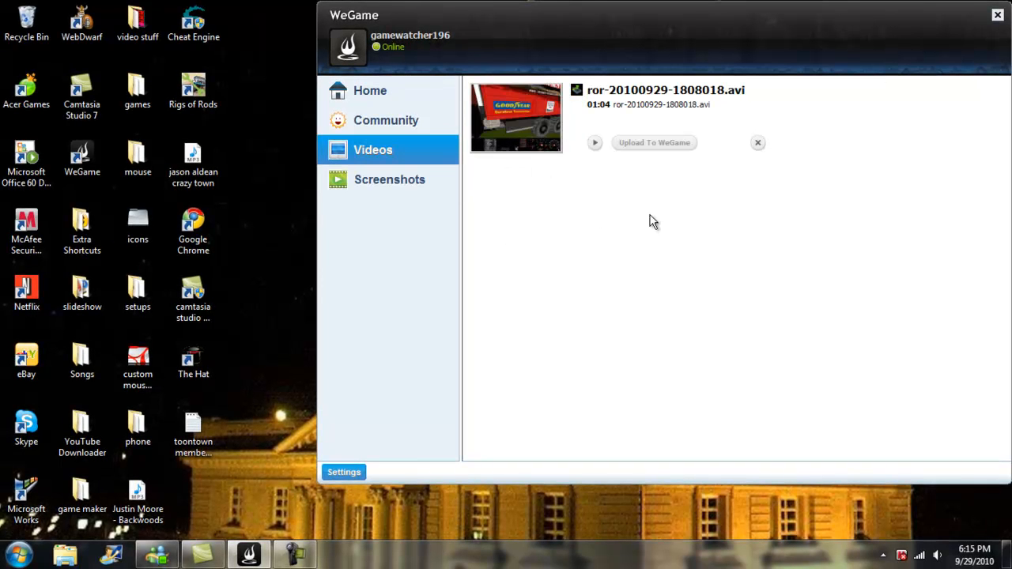
mouse_move(592, 134)
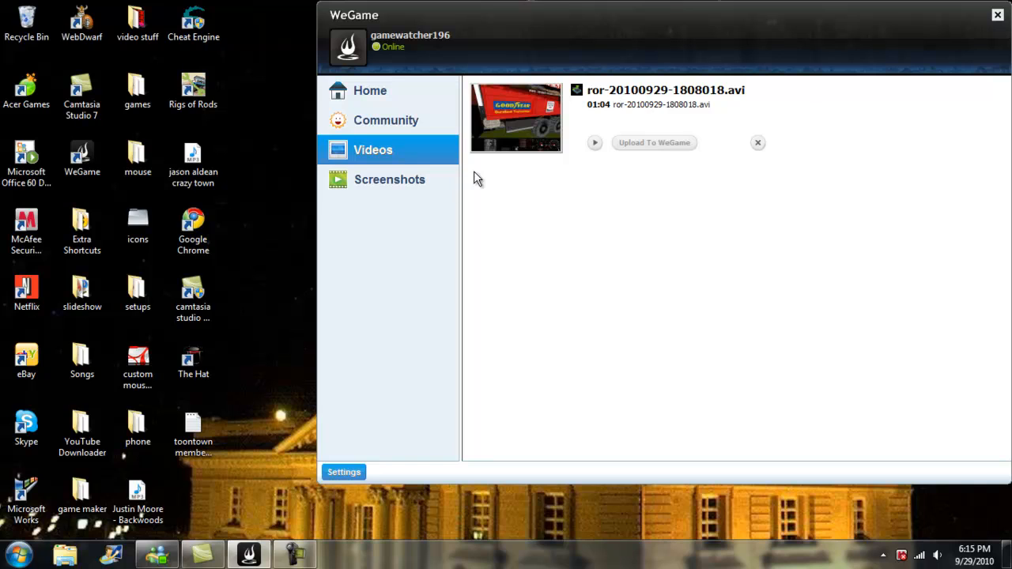
mouse_move(412, 183)
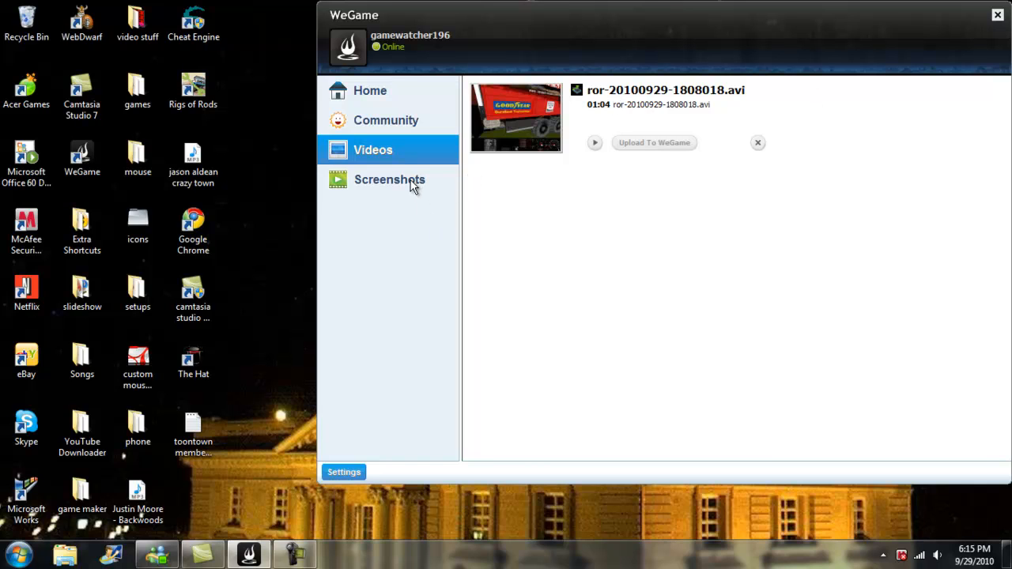
mouse_move(682, 204)
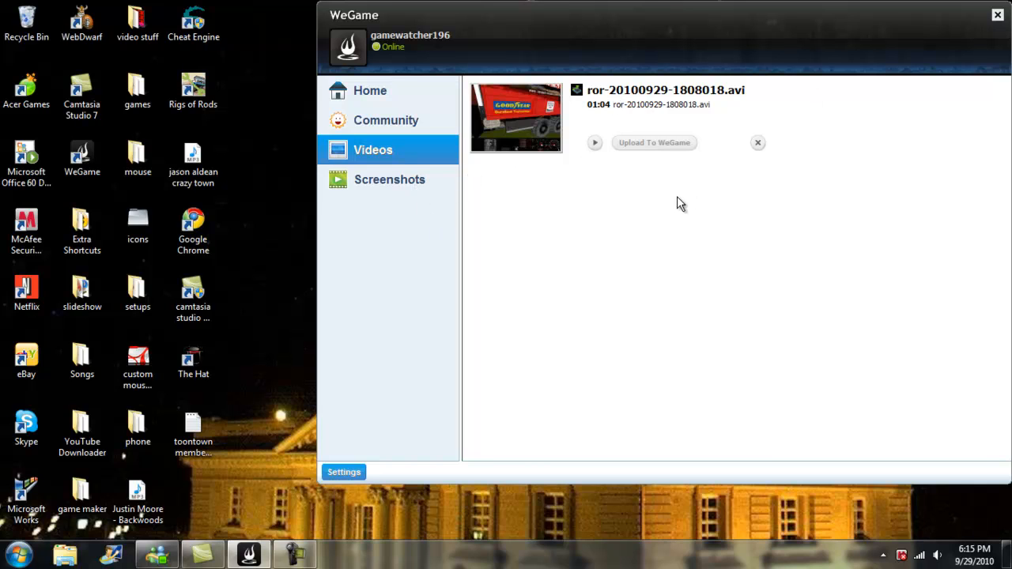
mouse_move(518, 143)
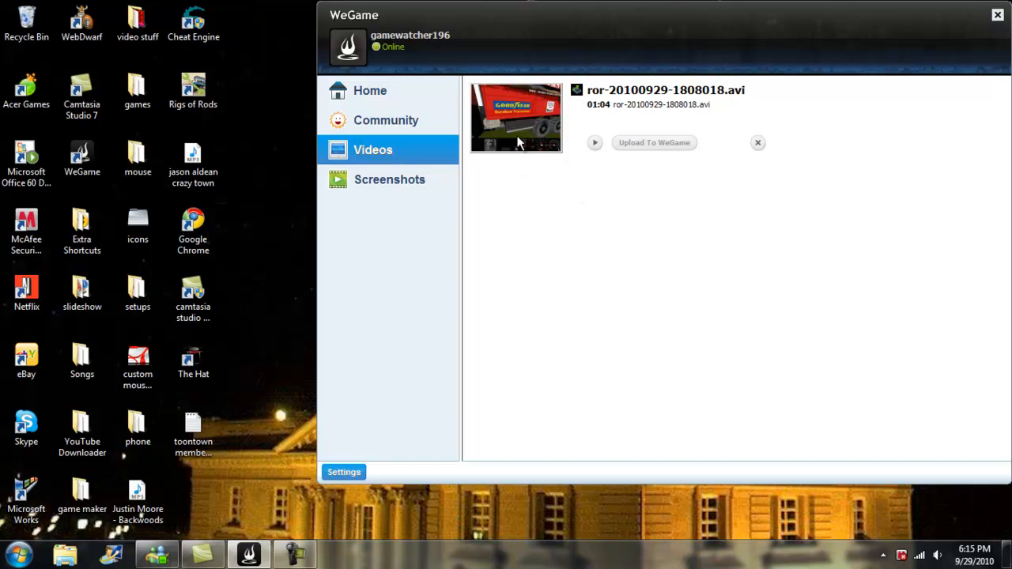
mouse_move(589, 109)
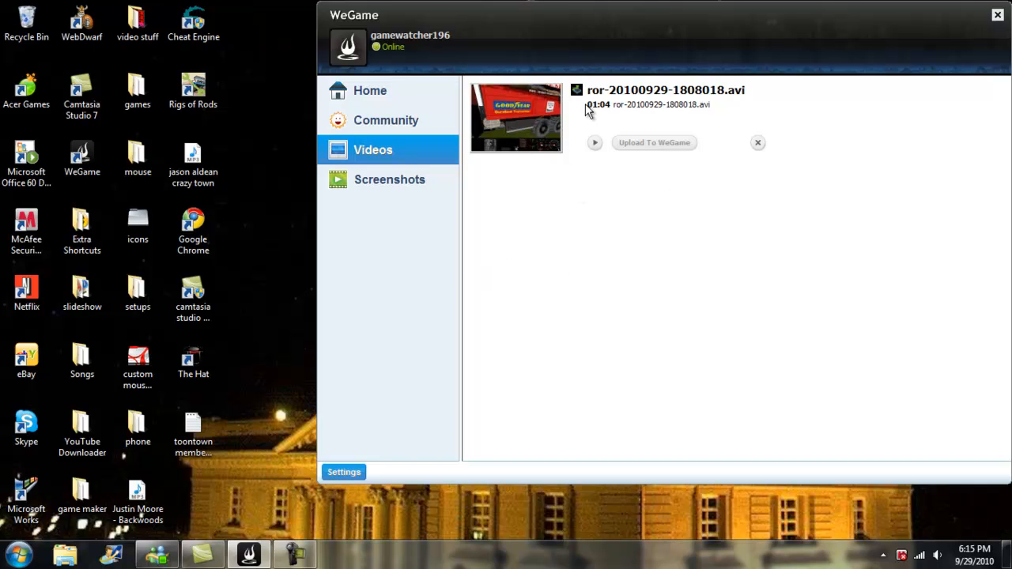
mouse_move(435, 184)
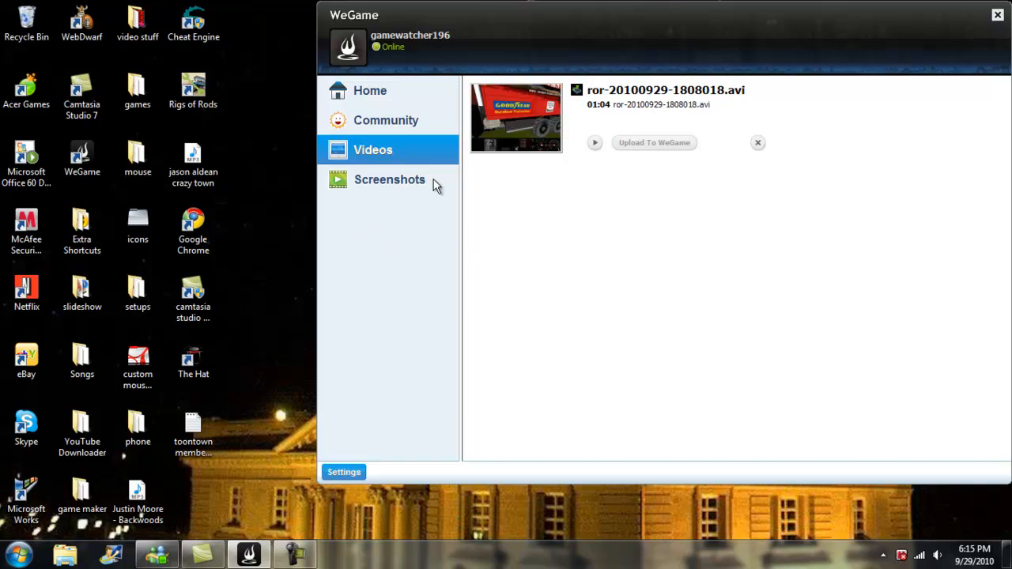
mouse_move(354, 172)
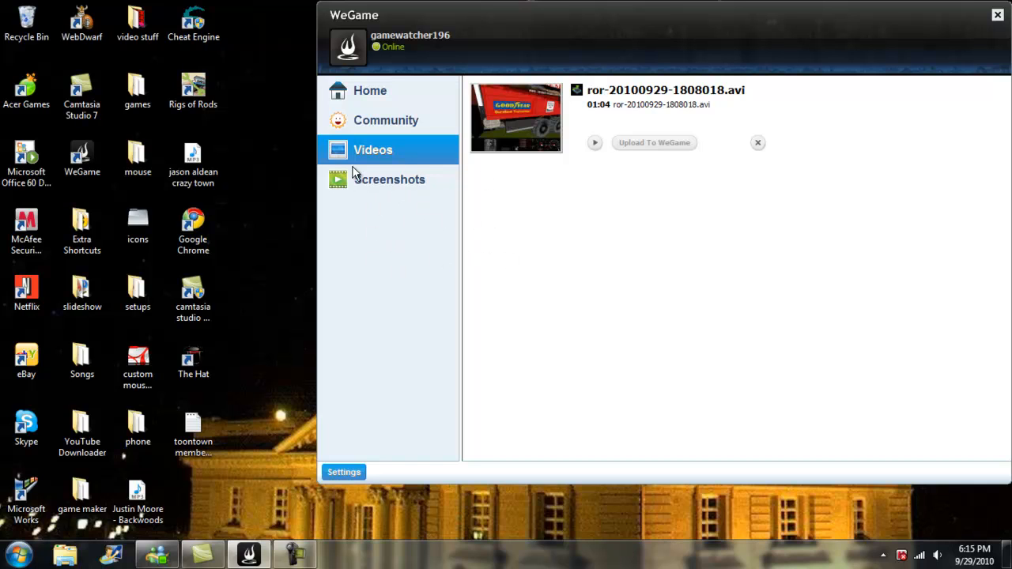
mouse_move(387, 150)
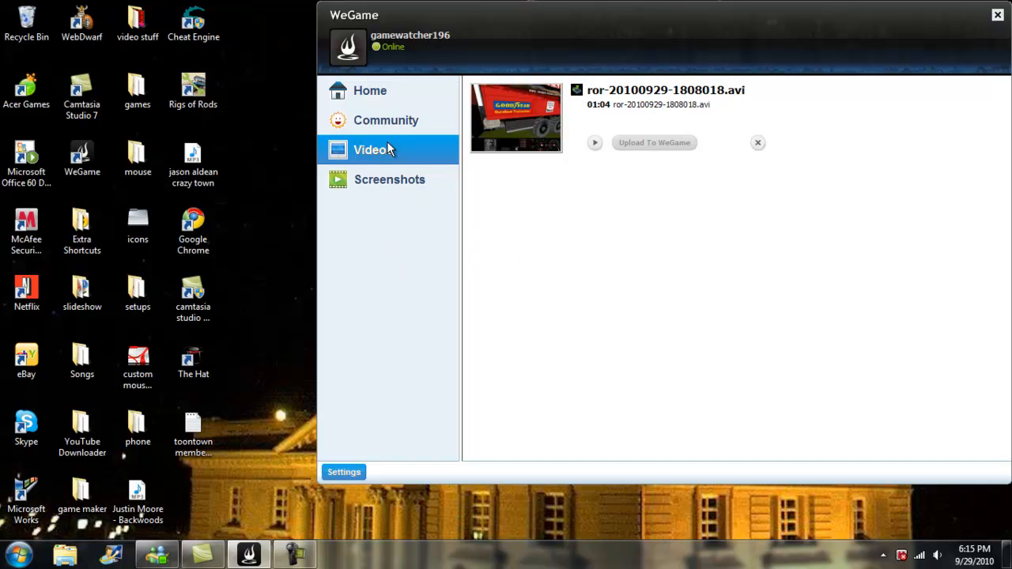
mouse_move(653, 147)
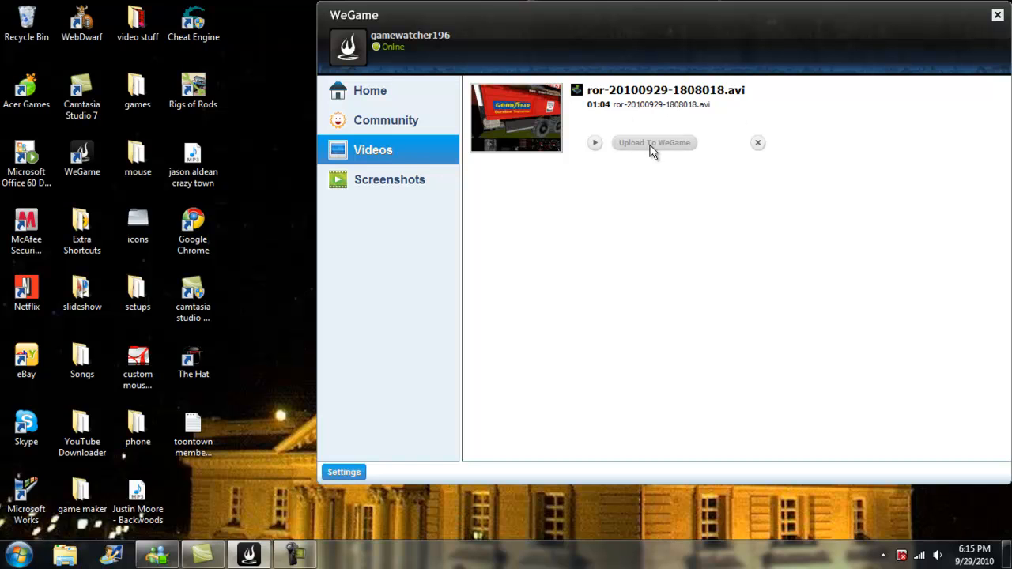
left_click(654, 142)
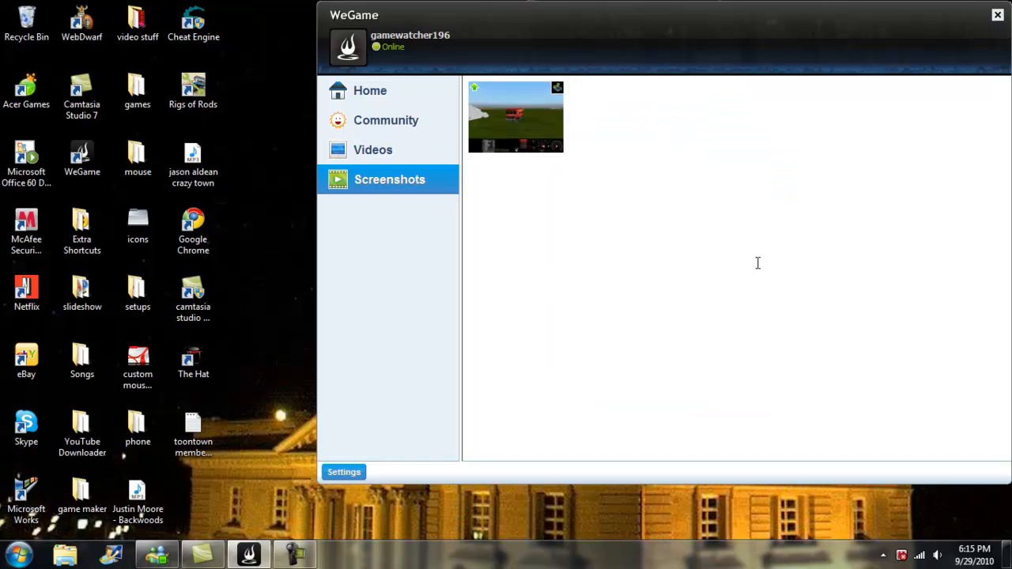
mouse_move(595, 153)
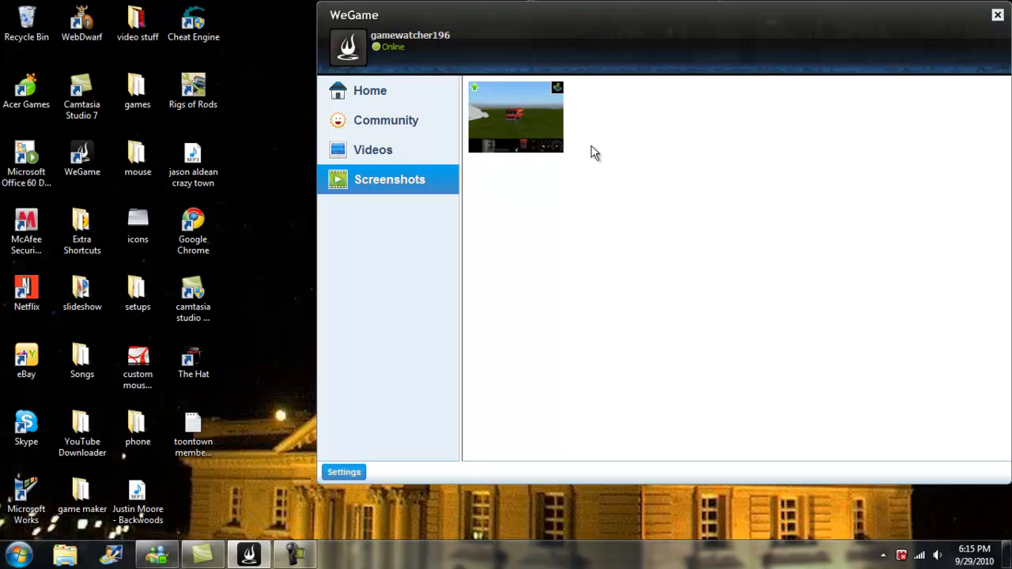
mouse_move(525, 270)
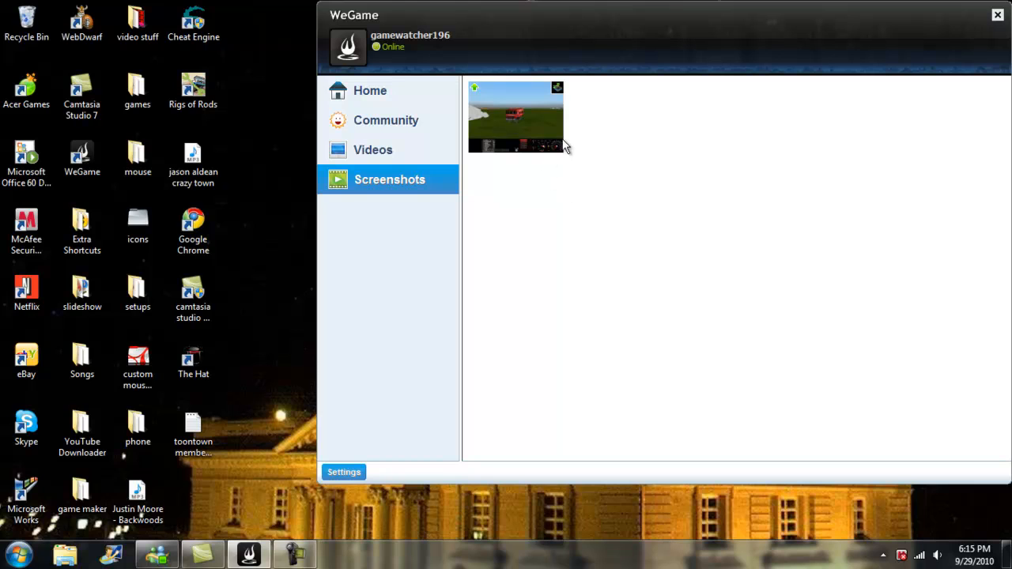
Step: Switch between Videos and Screenshots, ending back on the 1:04 recorded clip
left_click(373, 150)
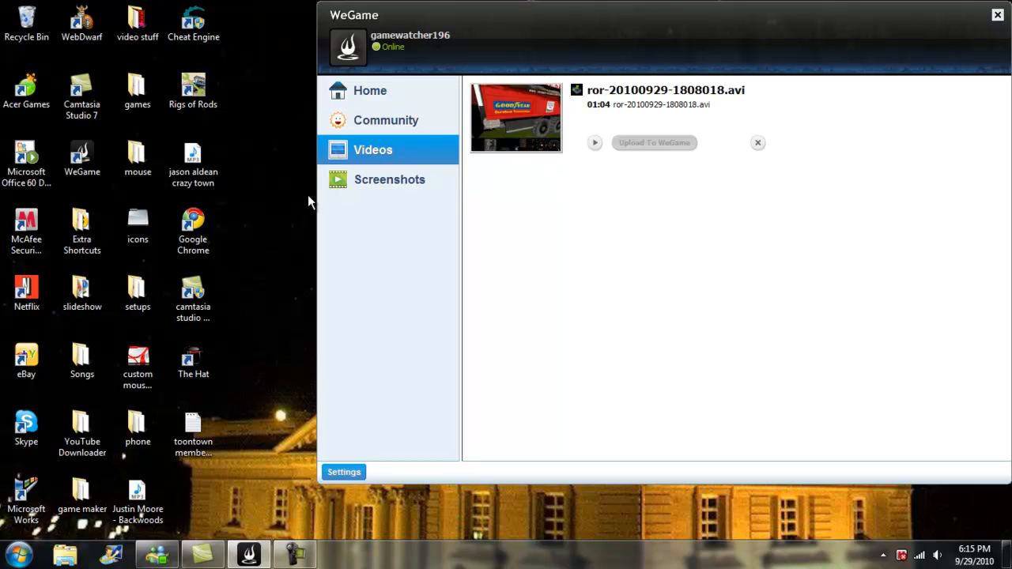
left_click(389, 180)
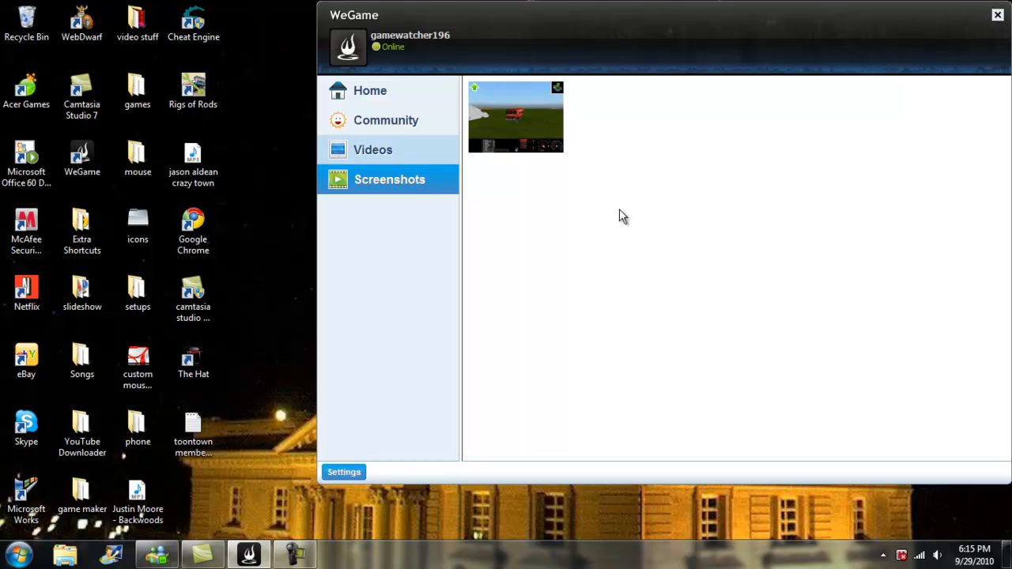
left_click(372, 149)
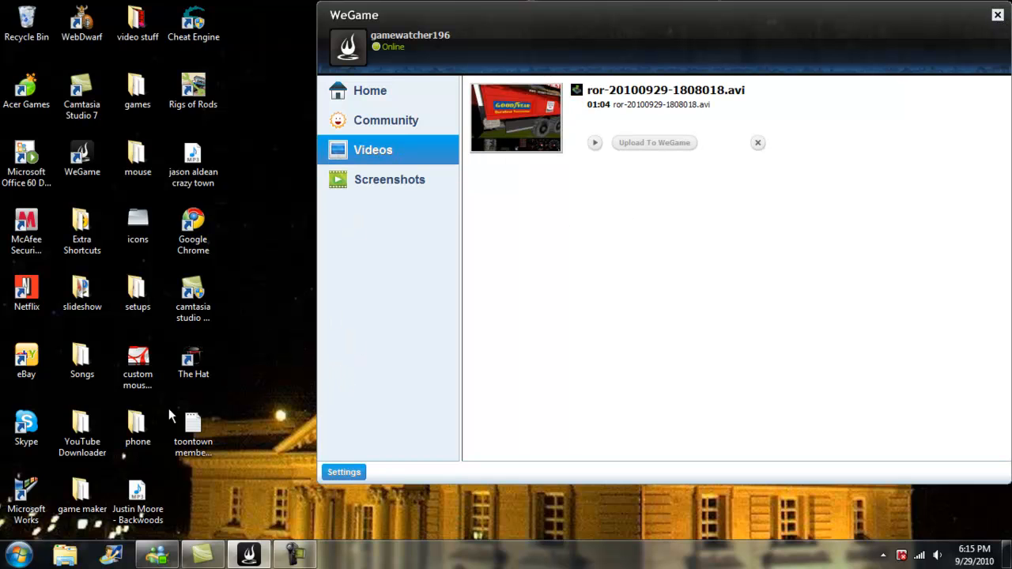
mouse_move(68, 554)
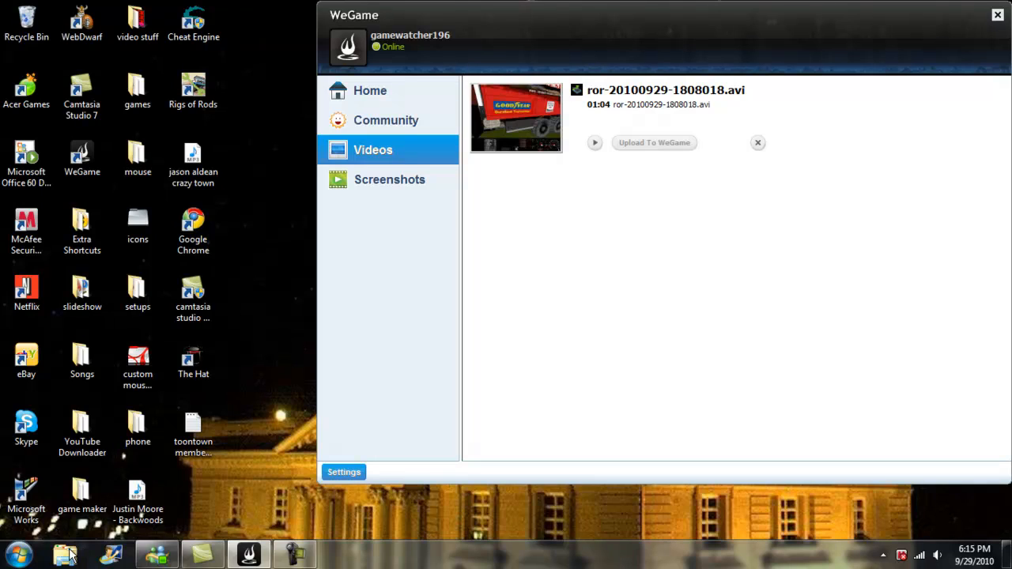
mouse_move(365, 51)
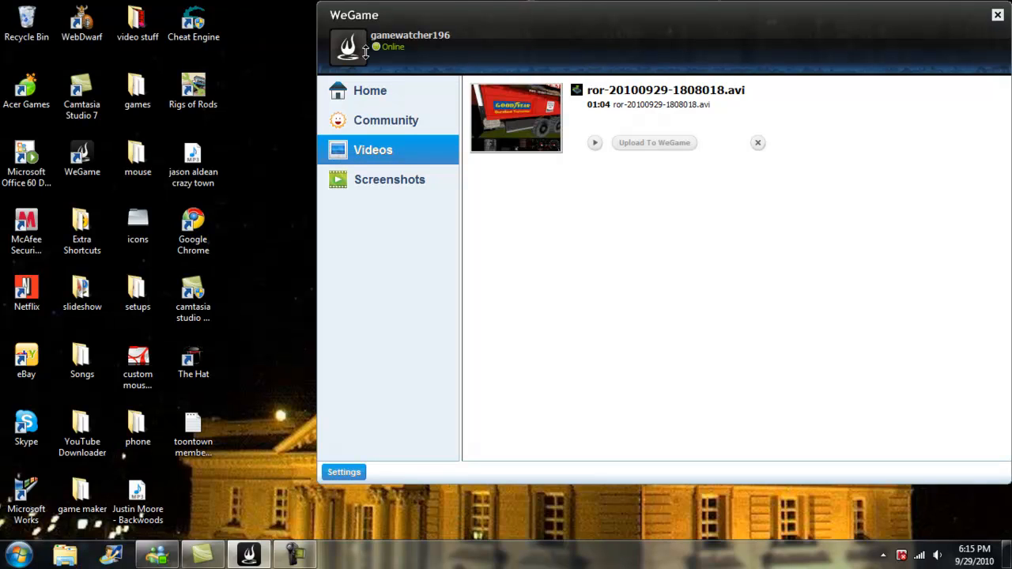
mouse_move(219, 149)
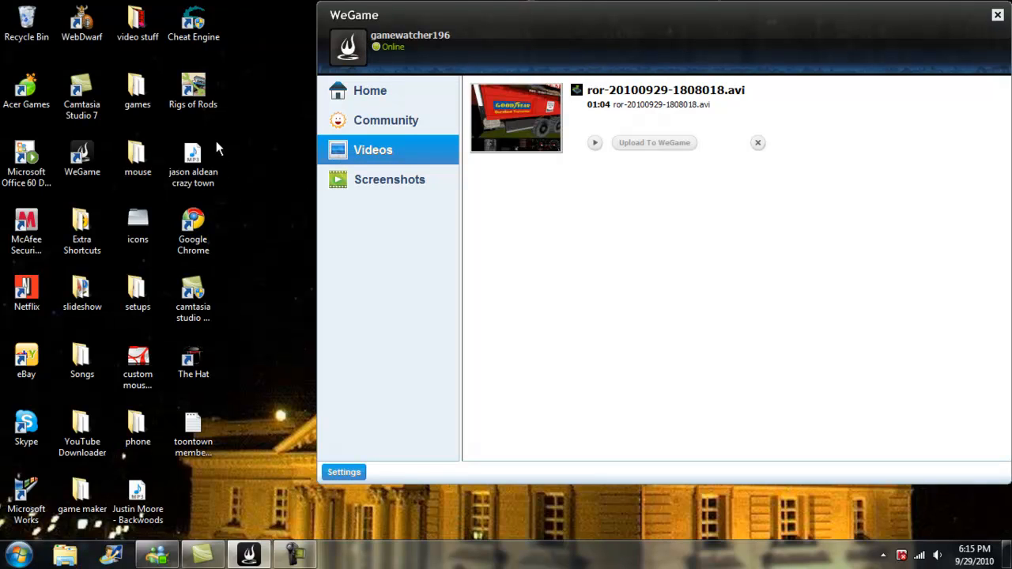
mouse_move(851, 237)
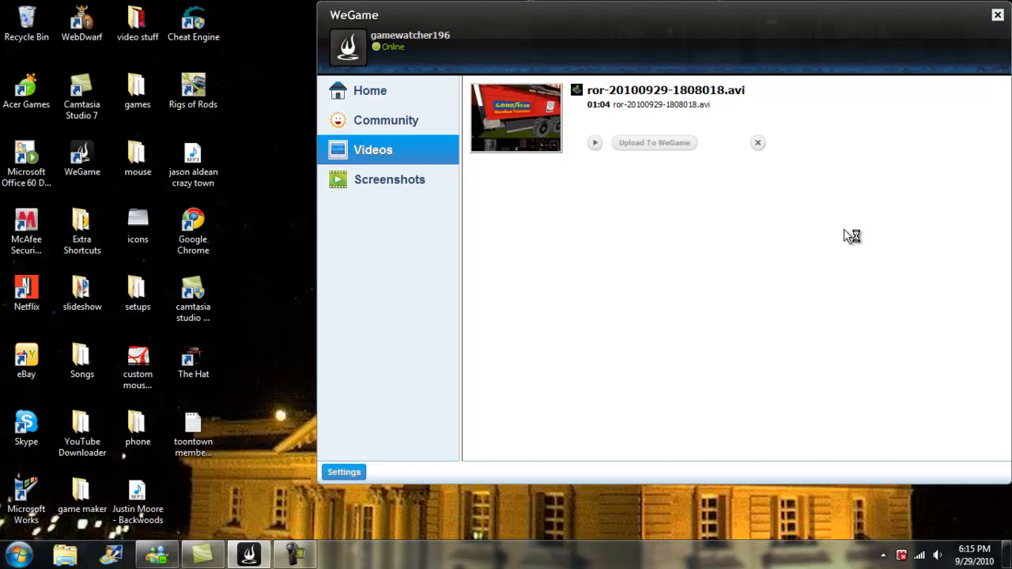
mouse_move(1010, 201)
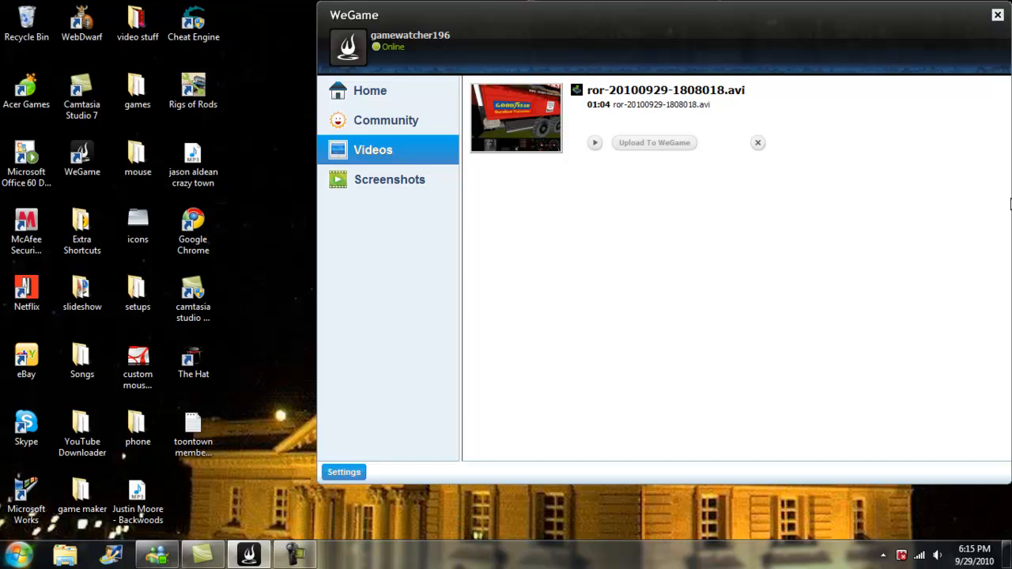
mouse_move(12, 553)
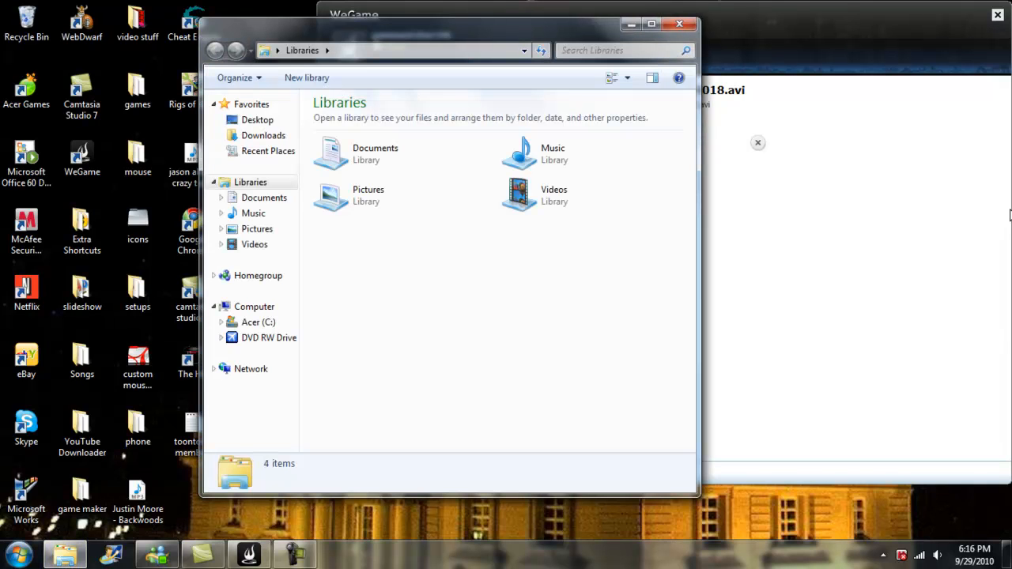
Step: Maximize Explorer and open Documents > My WeGame Screenshots
left_click(651, 24)
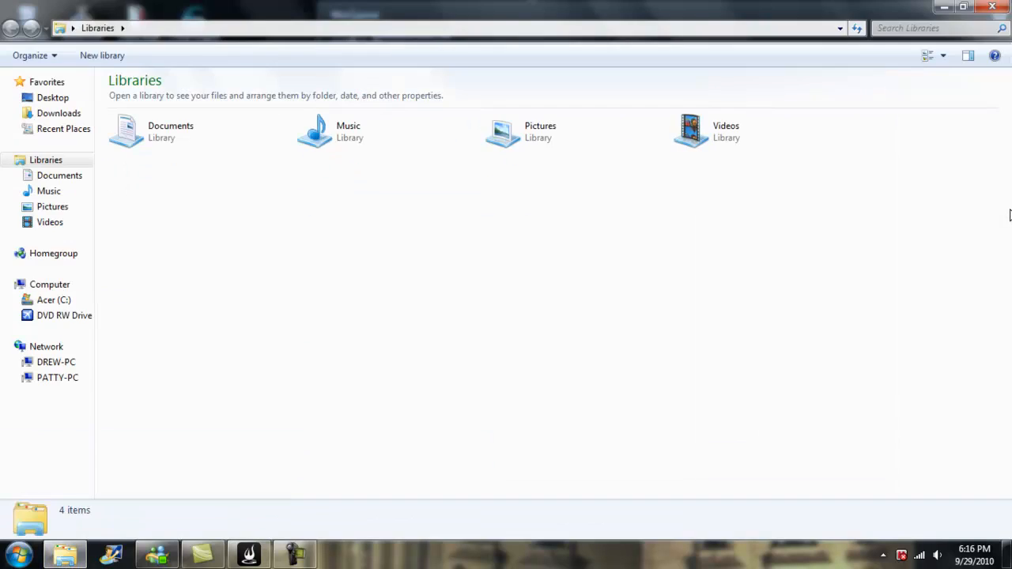
left_click(170, 131)
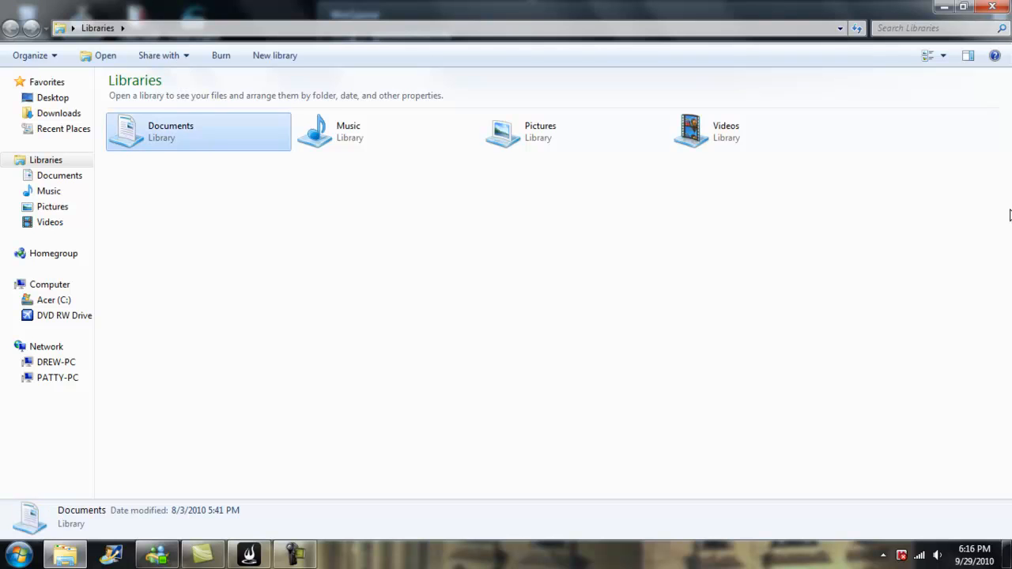
double_click(198, 131)
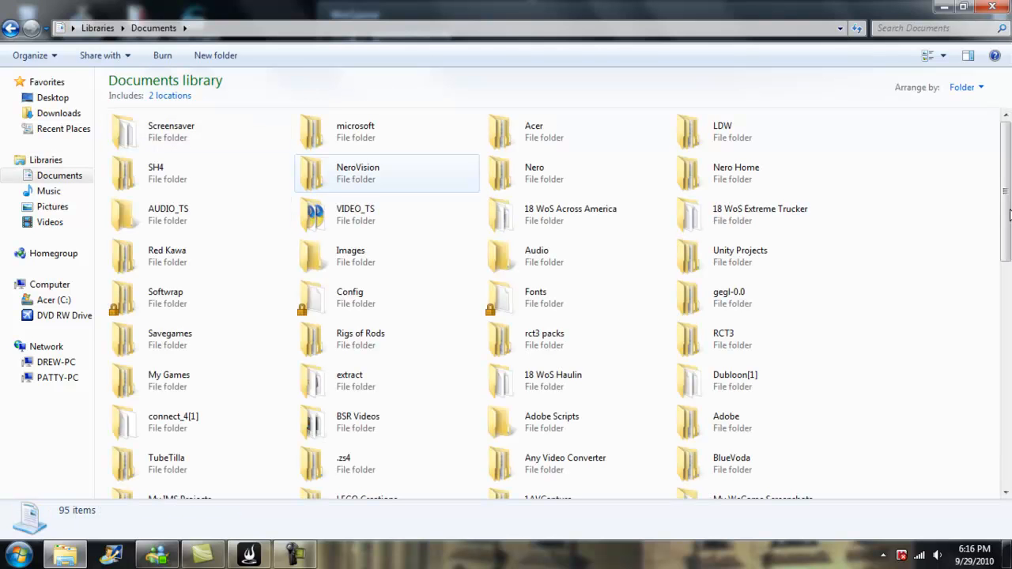
scroll("down", 3)
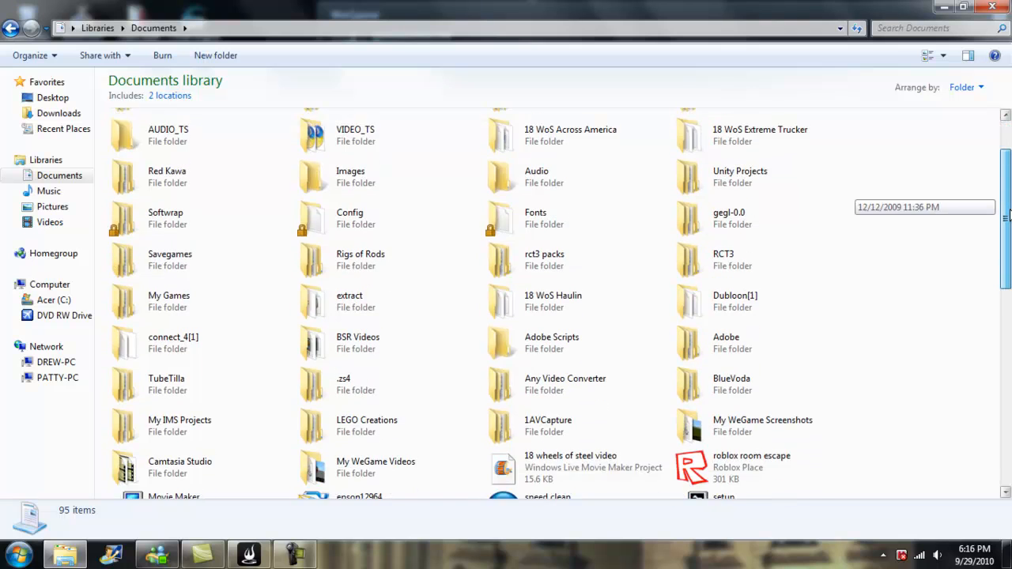
scroll("down", 3)
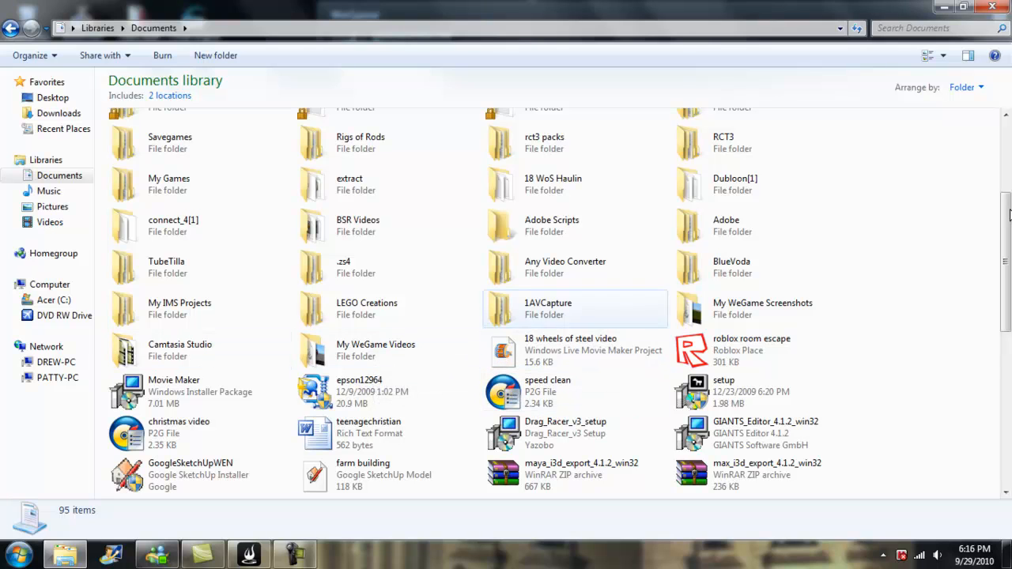
double_click(762, 308)
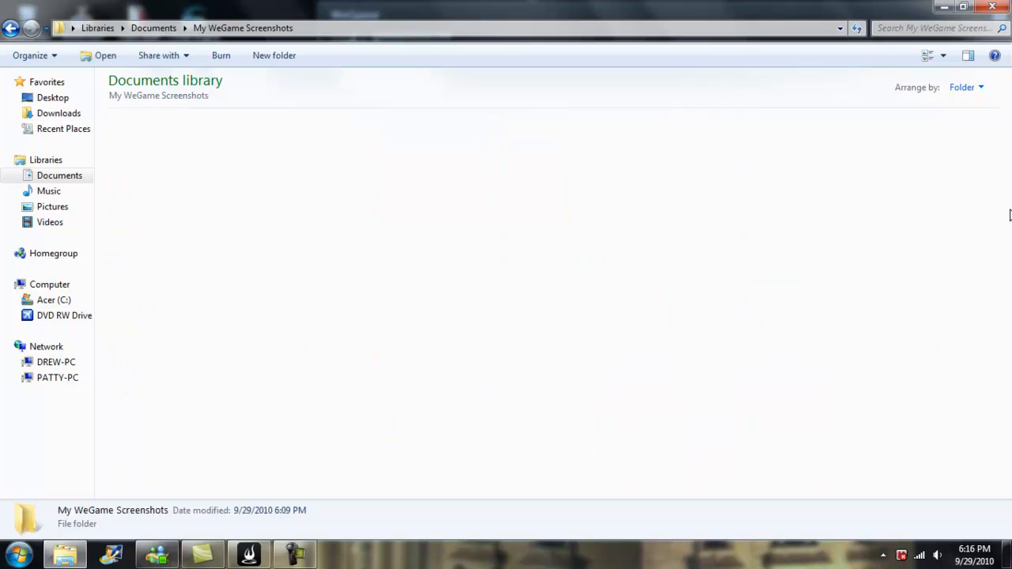
left_click(385, 131)
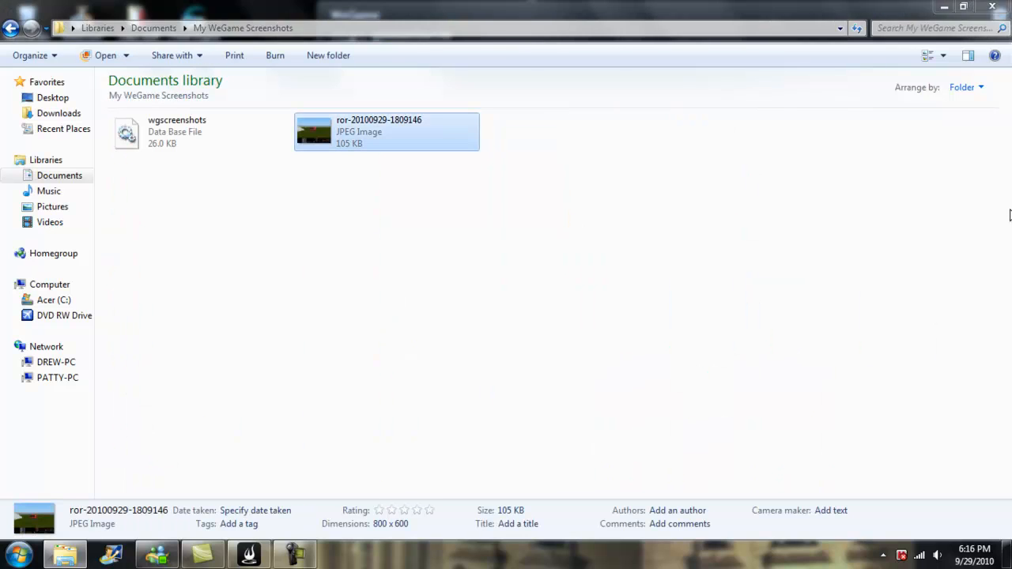
double_click(387, 131)
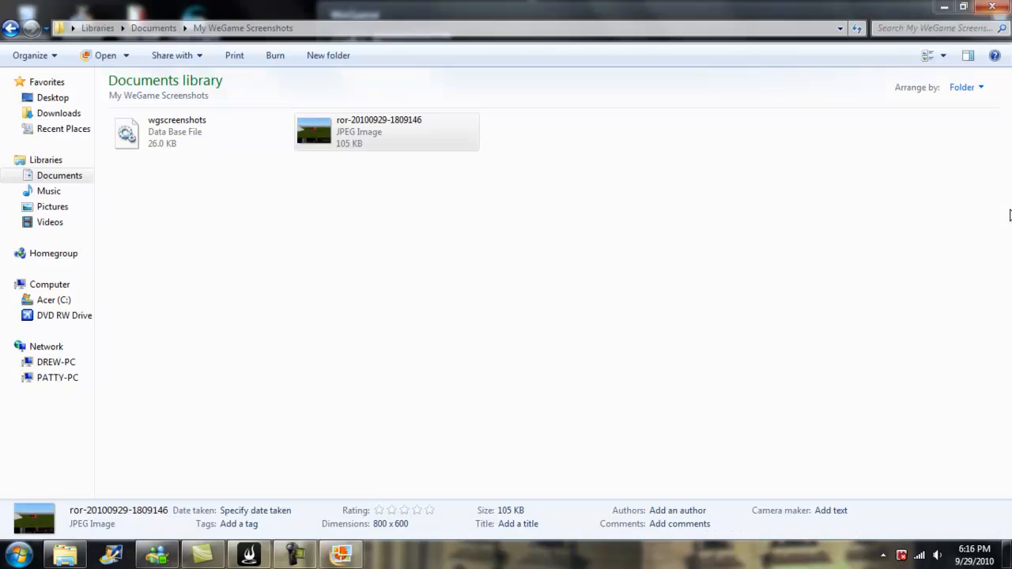
left_click(387, 132)
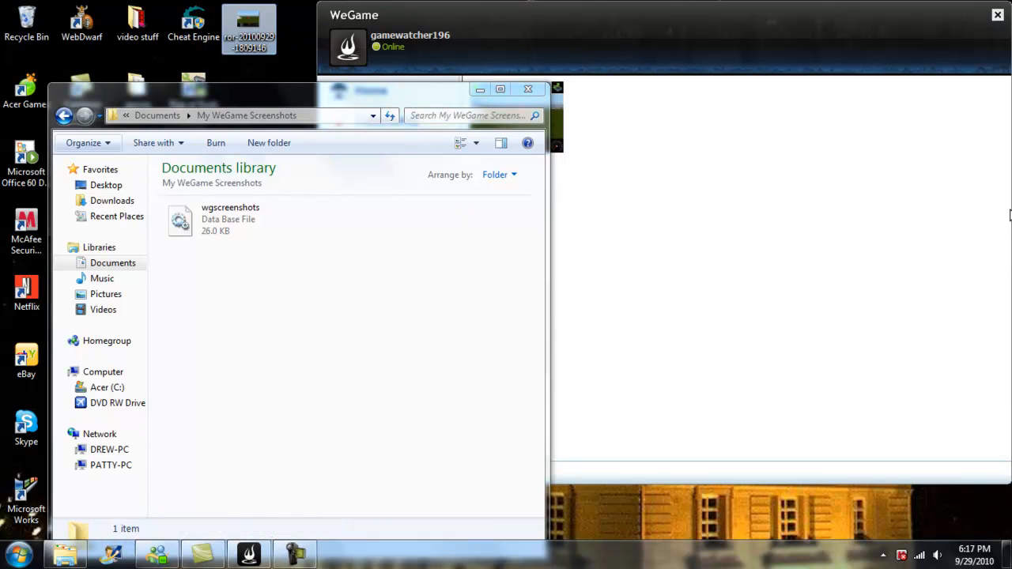
Step: Move ror-20100929-1808018.avi from Documents > My WeGame Videos to the desktop, then close Explorer
left_click(229, 219)
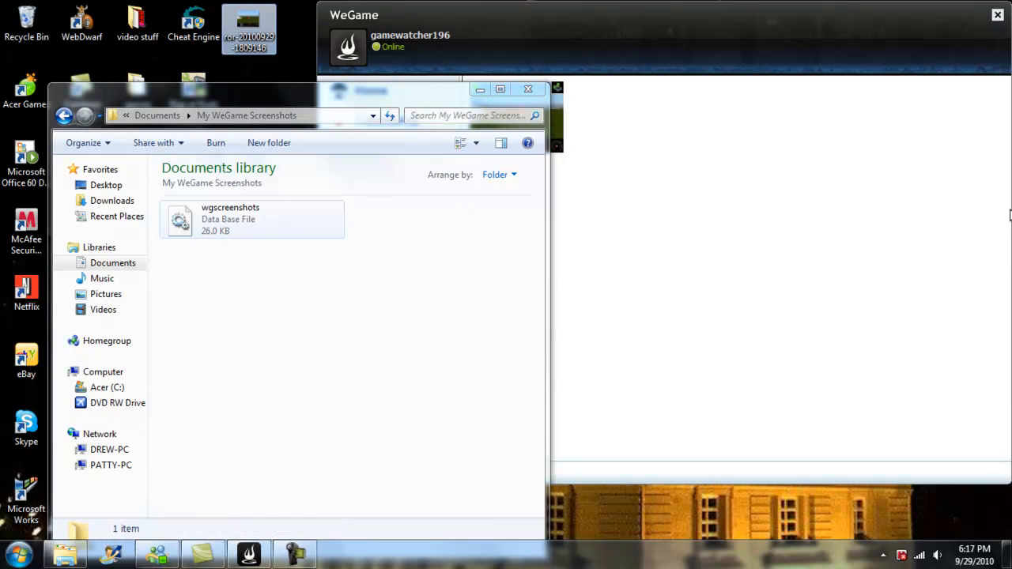
left_click(64, 115)
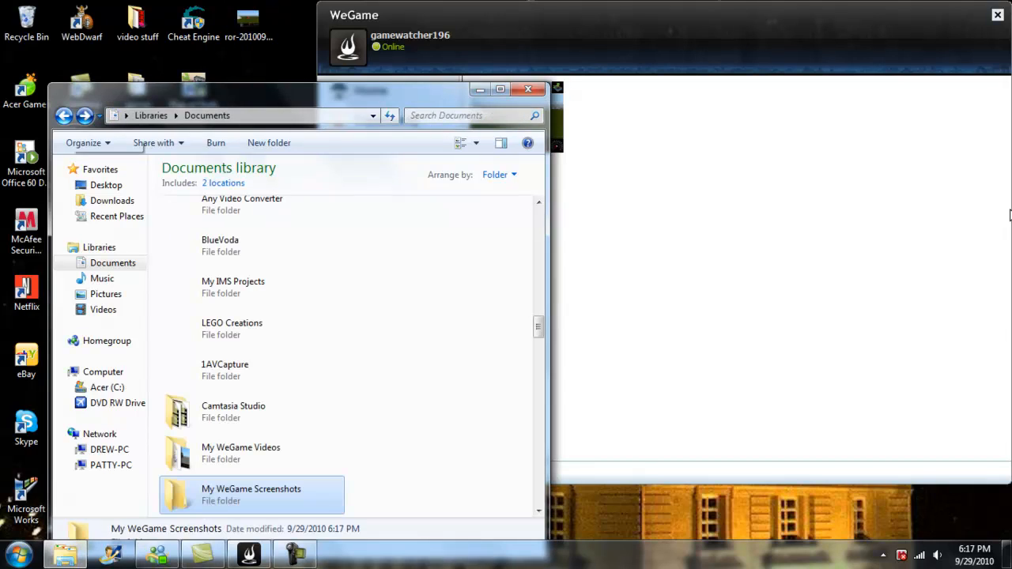
left_click(241, 453)
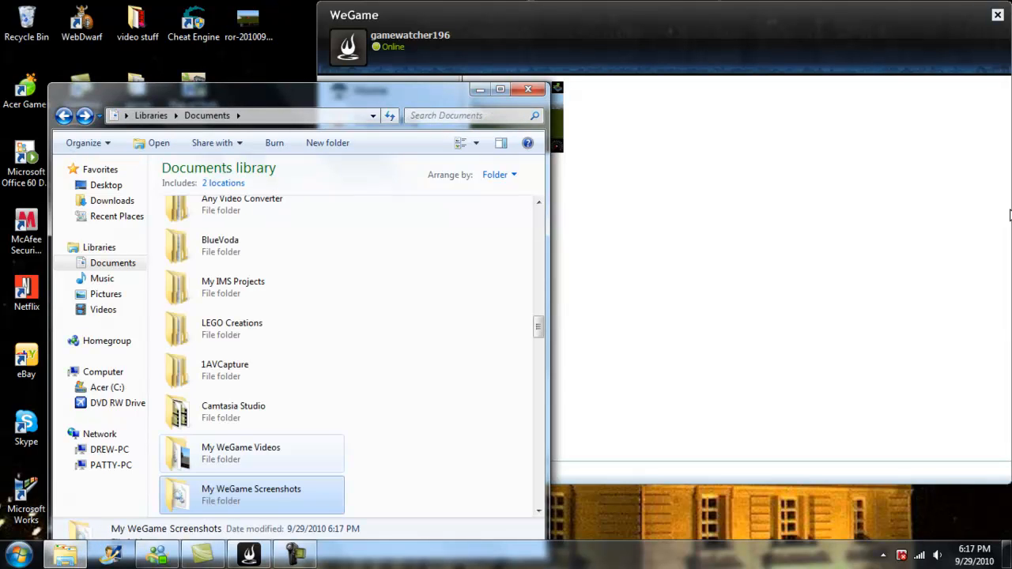
double_click(241, 453)
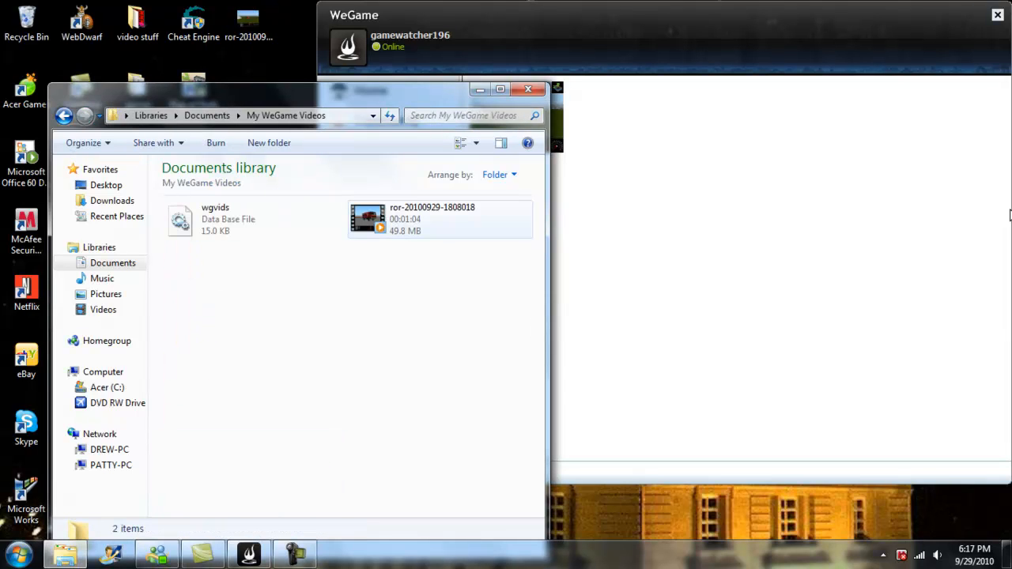
left_click(440, 219)
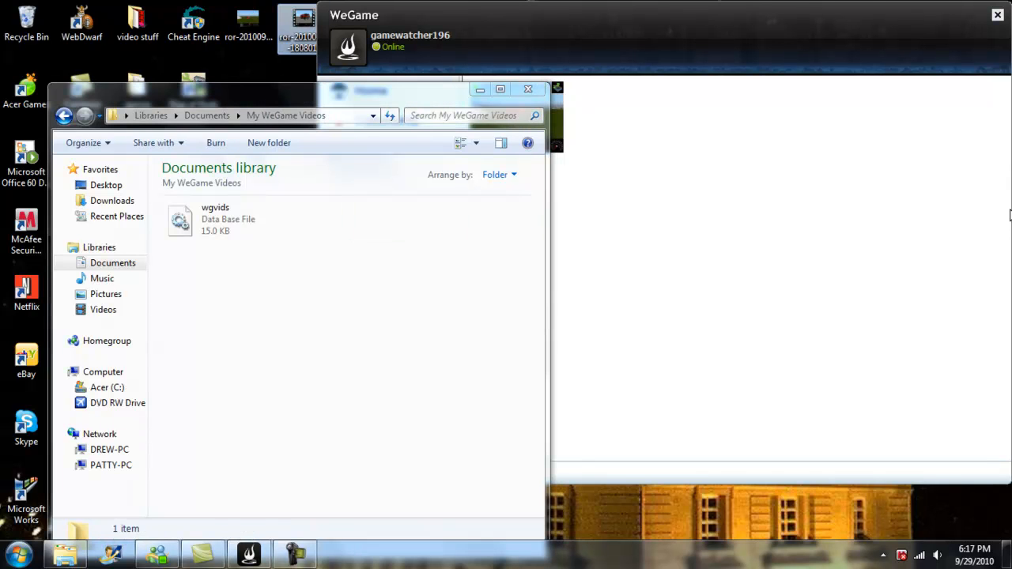
left_click(389, 179)
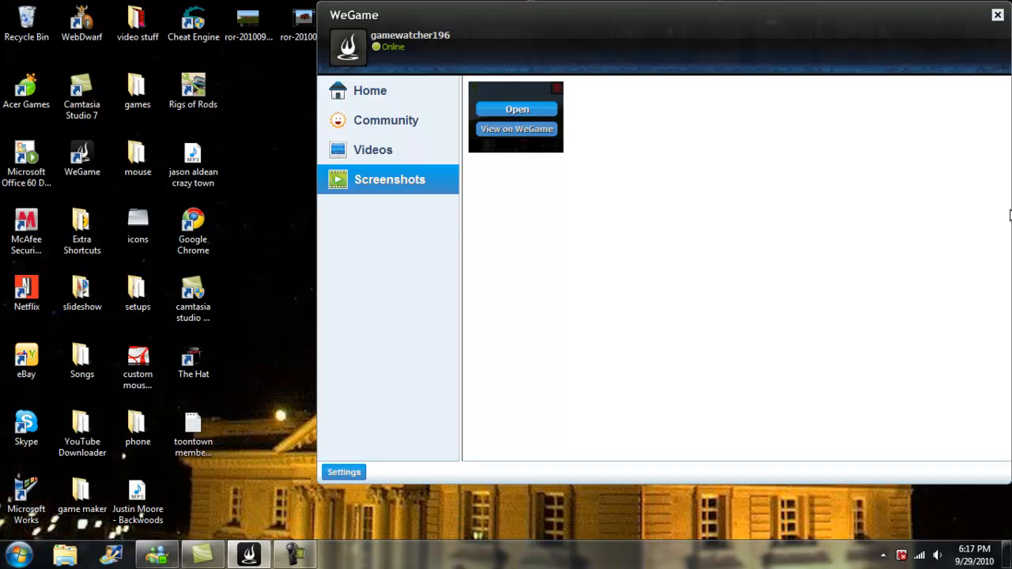
left_click(516, 109)
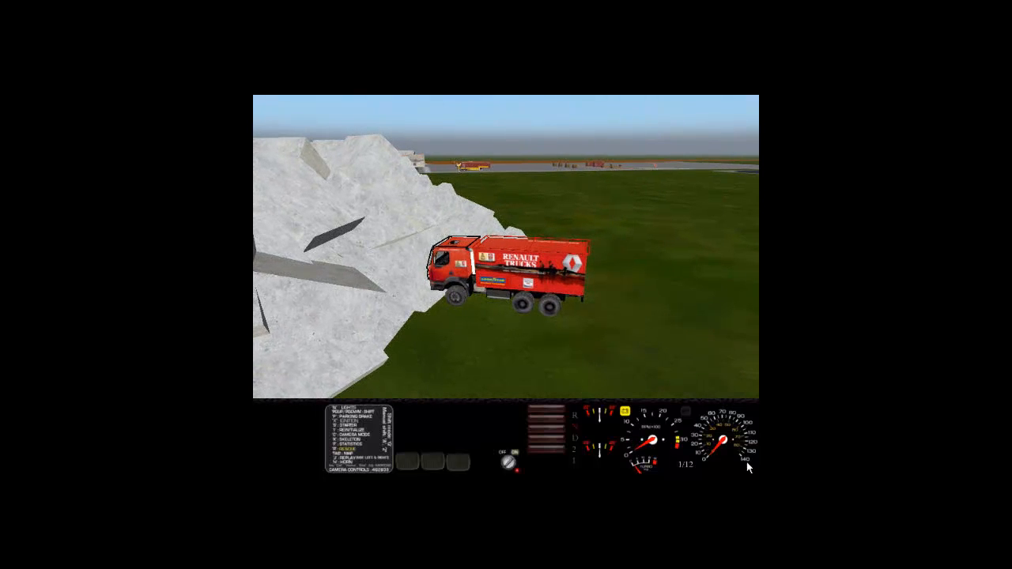
Step: Exit full-screen playback and close Windows Media Player, returning to WeGame's Videos list
key("r")
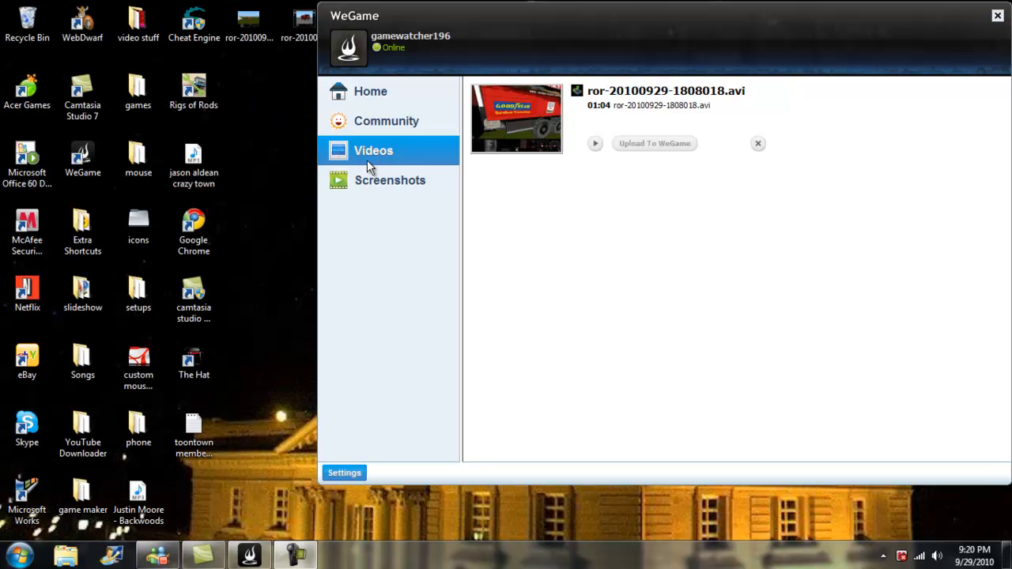
mouse_move(508, 201)
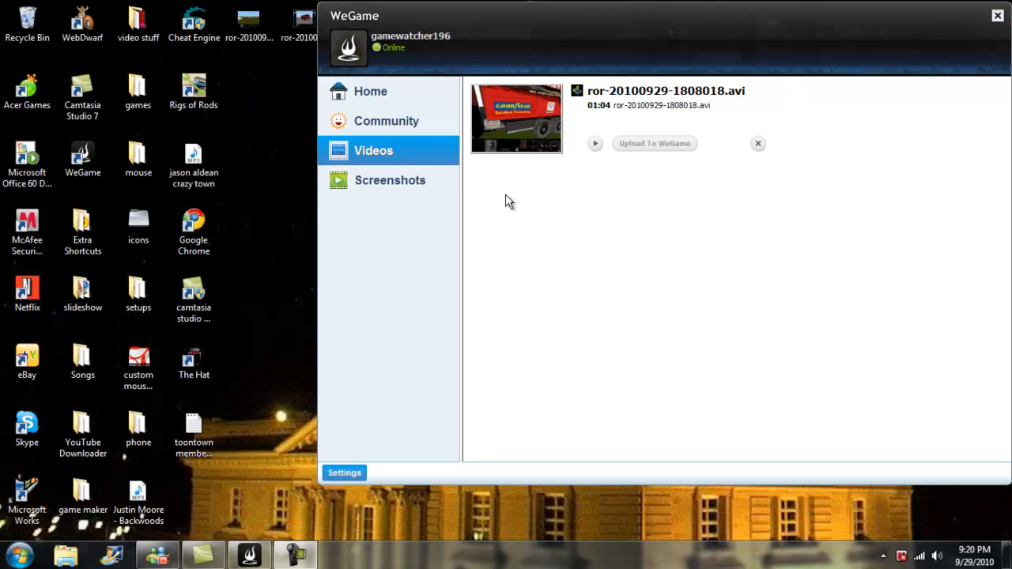
mouse_move(463, 285)
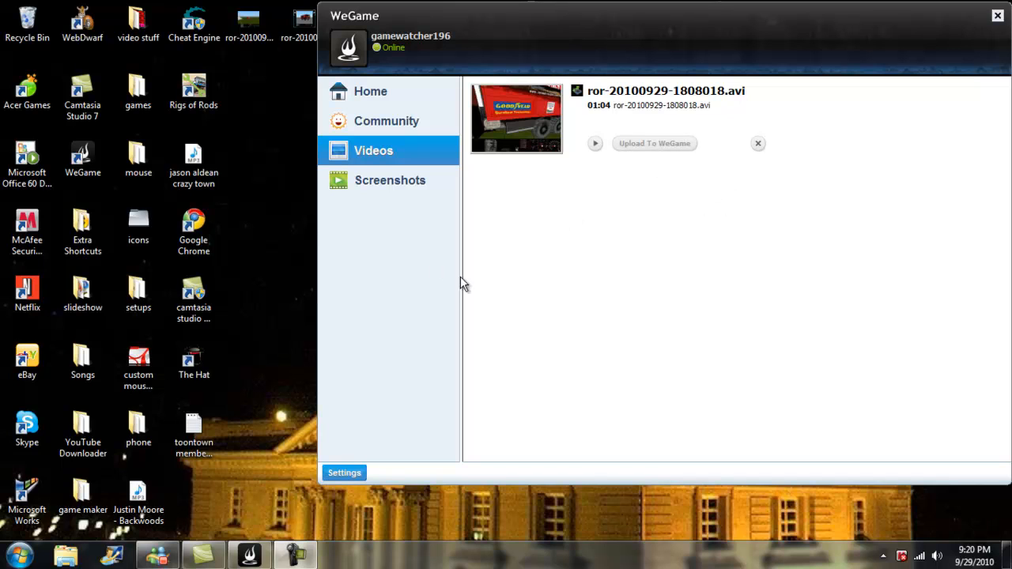
mouse_move(473, 277)
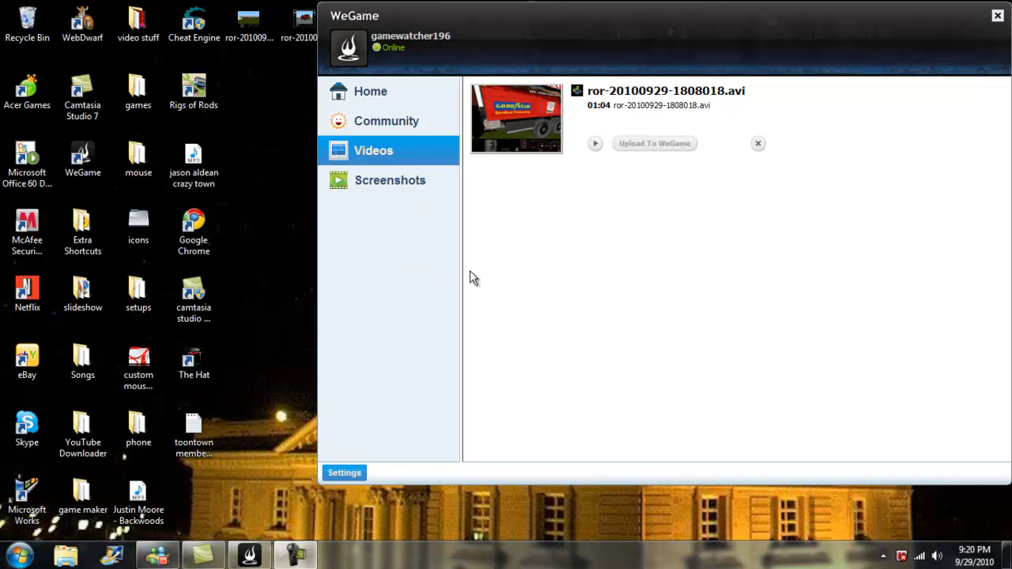
mouse_move(605, 150)
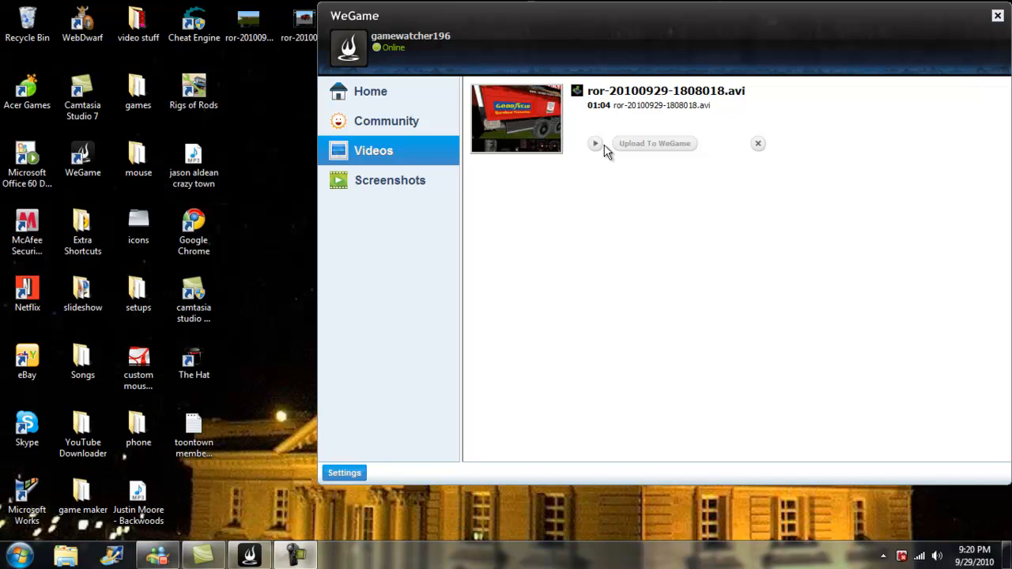
mouse_move(491, 219)
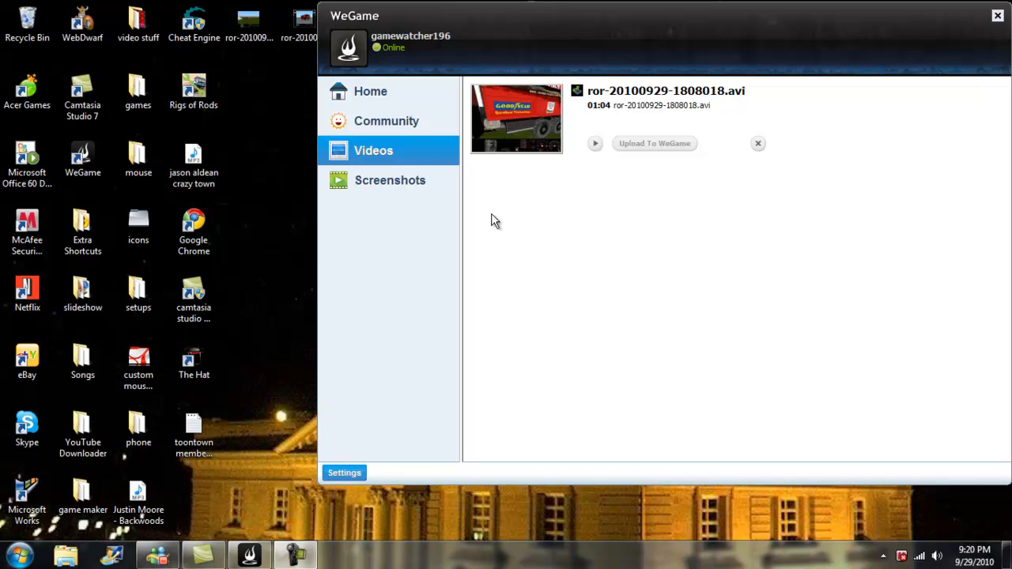
mouse_move(319, 285)
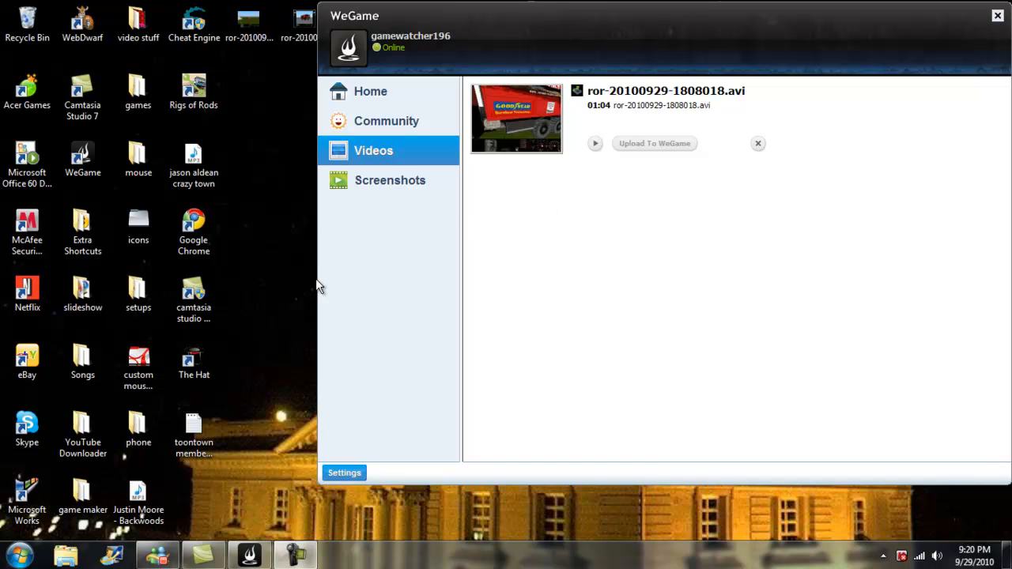
mouse_move(445, 243)
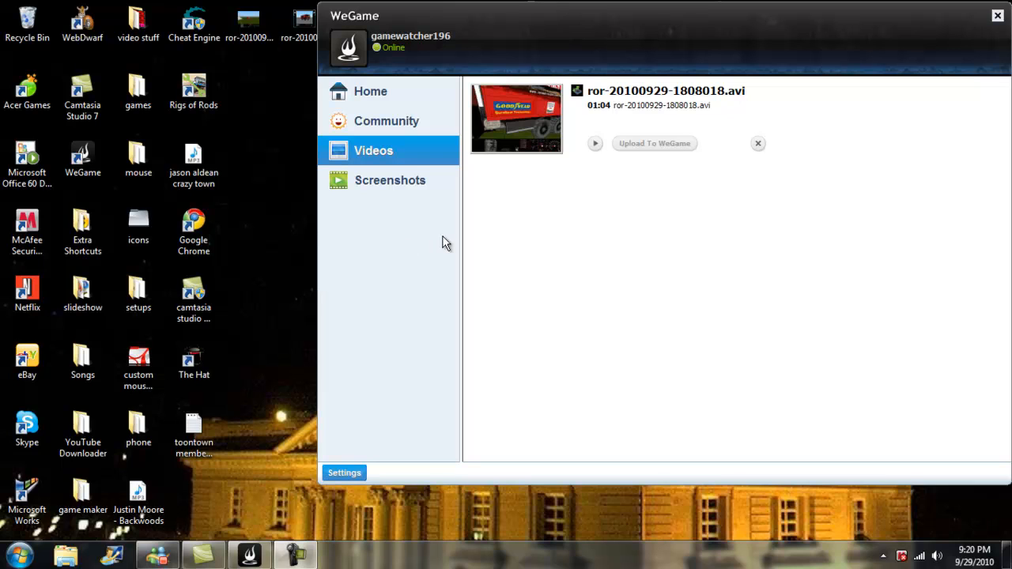
mouse_move(577, 314)
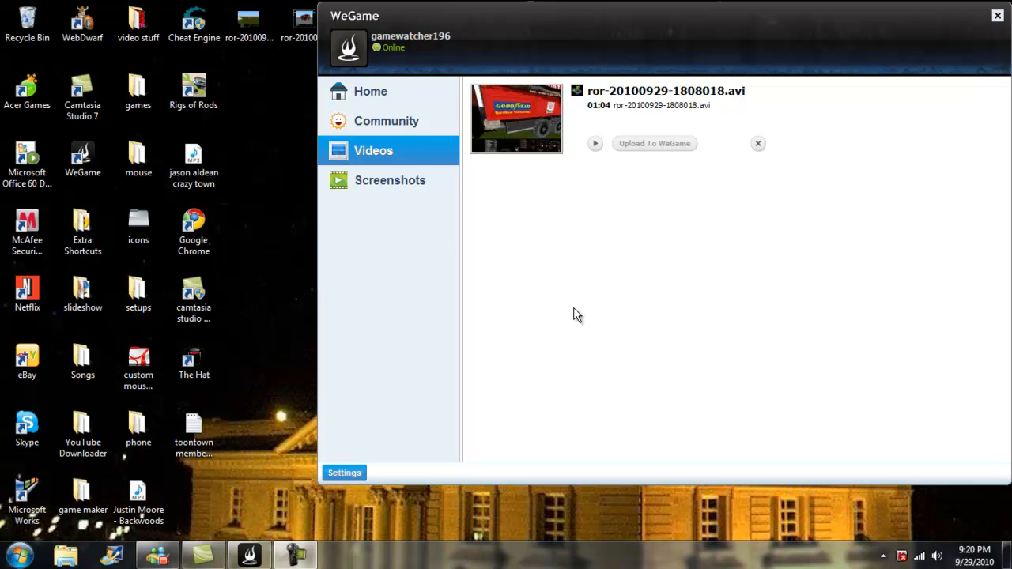
mouse_move(815, 270)
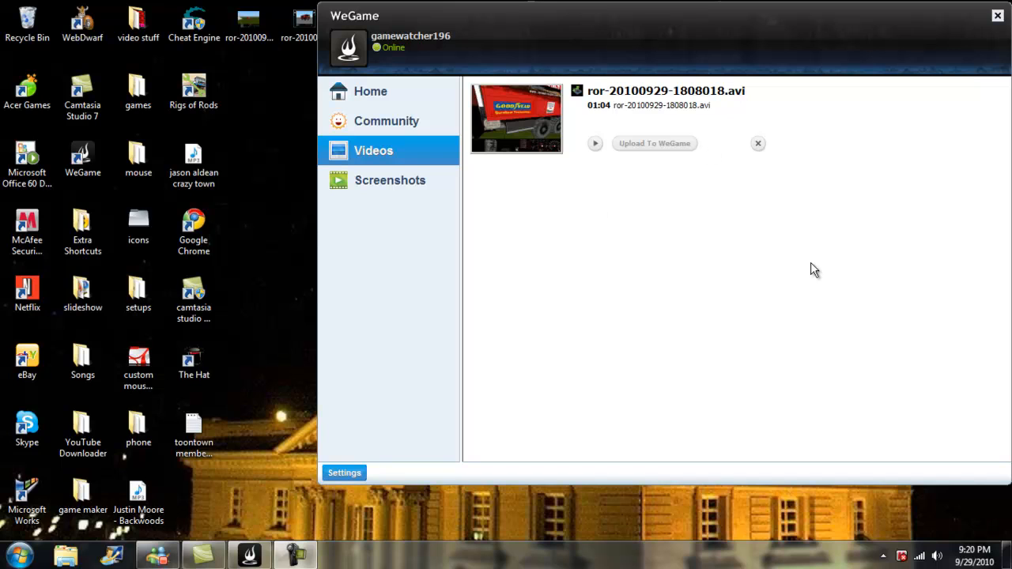
mouse_move(844, 281)
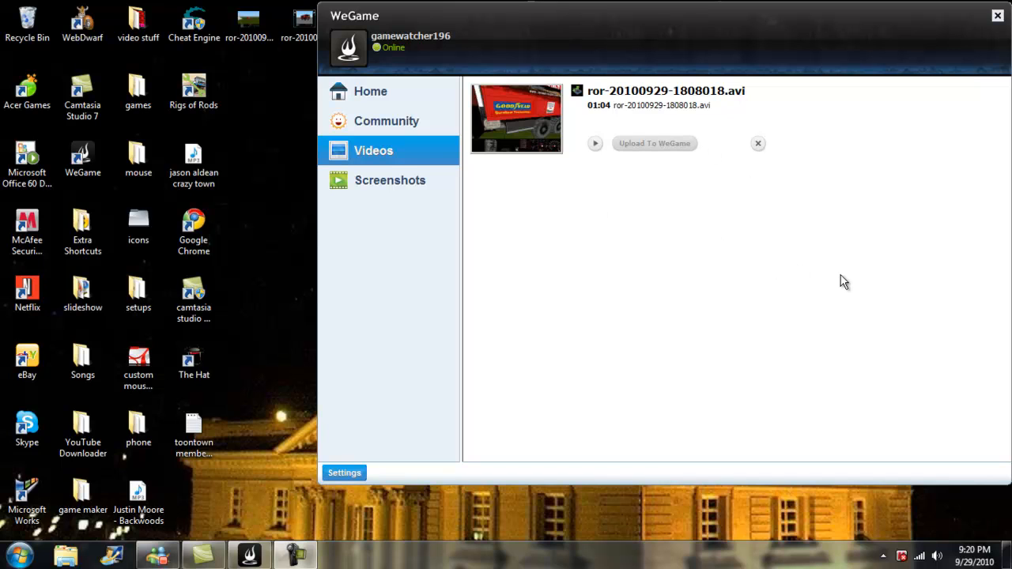
mouse_move(535, 379)
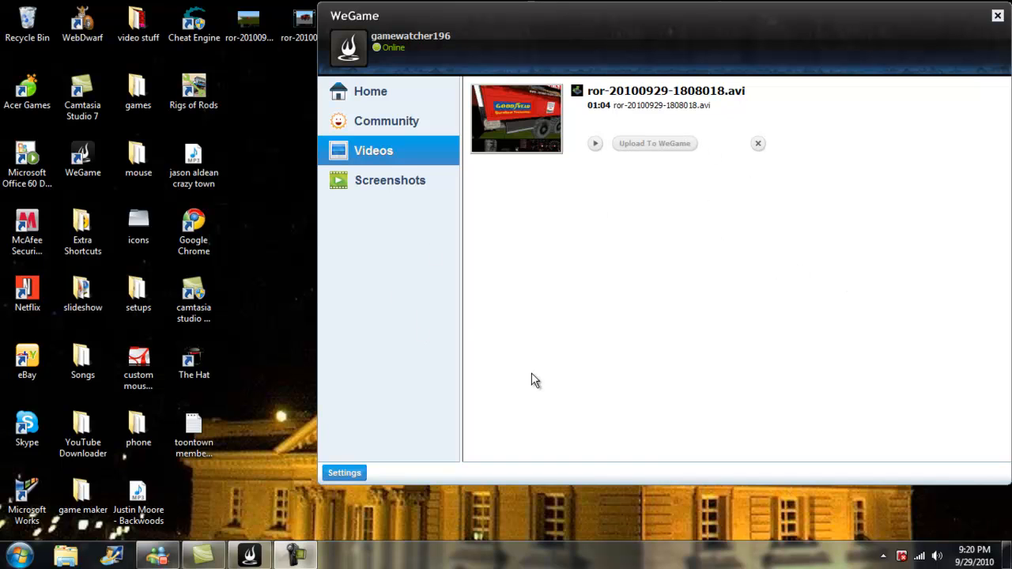
mouse_move(692, 360)
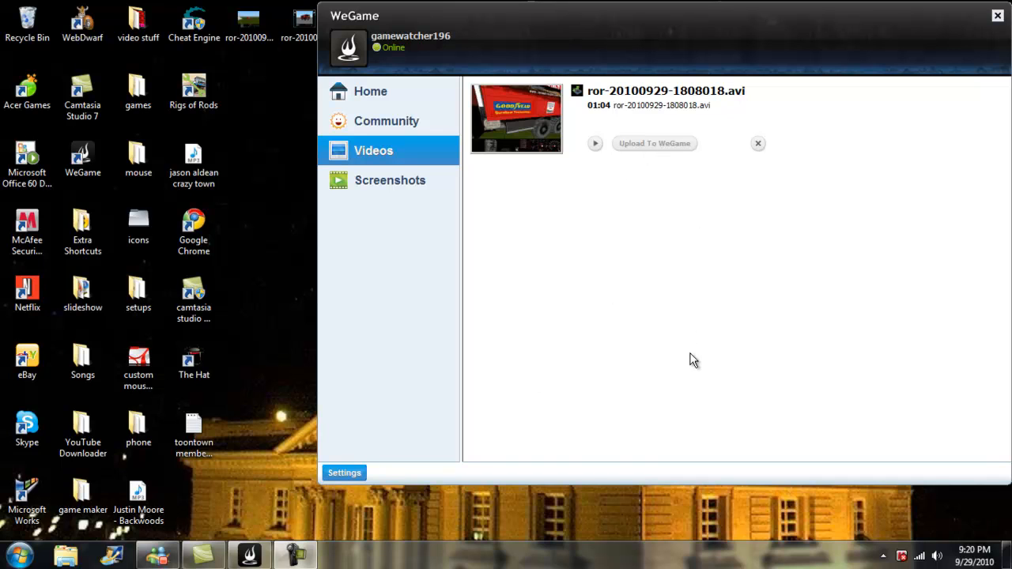
mouse_move(809, 235)
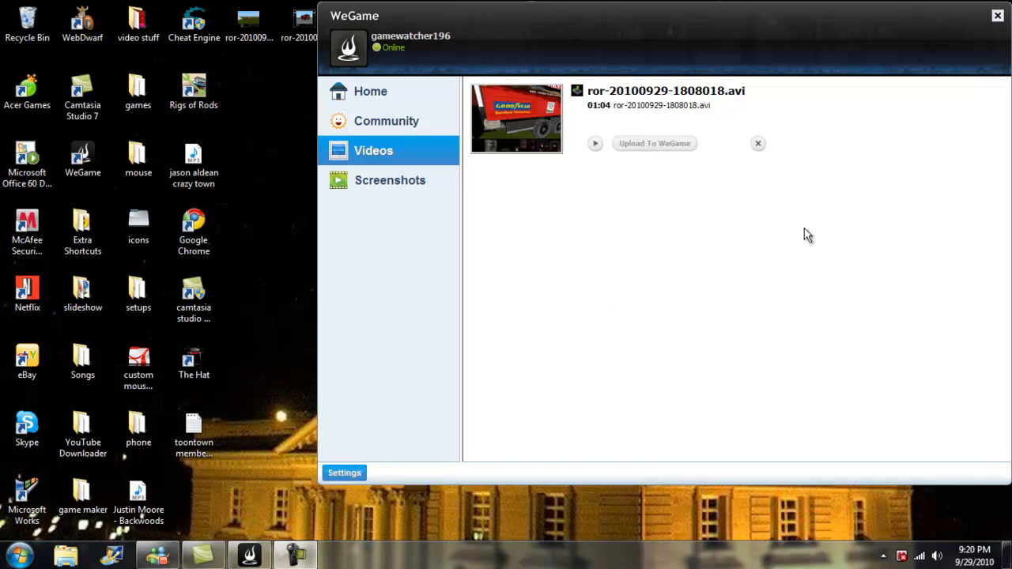
mouse_move(683, 212)
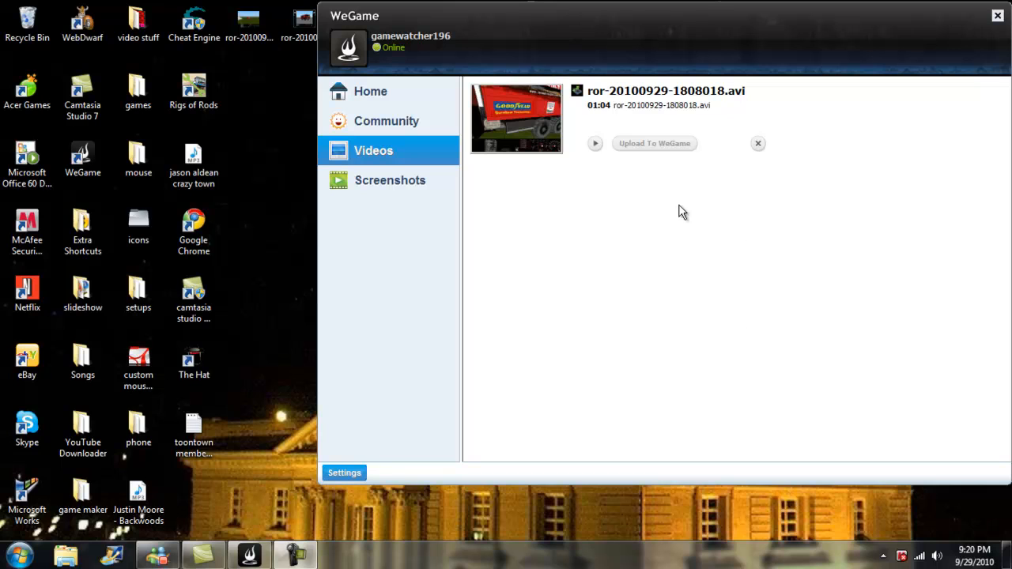
mouse_move(837, 110)
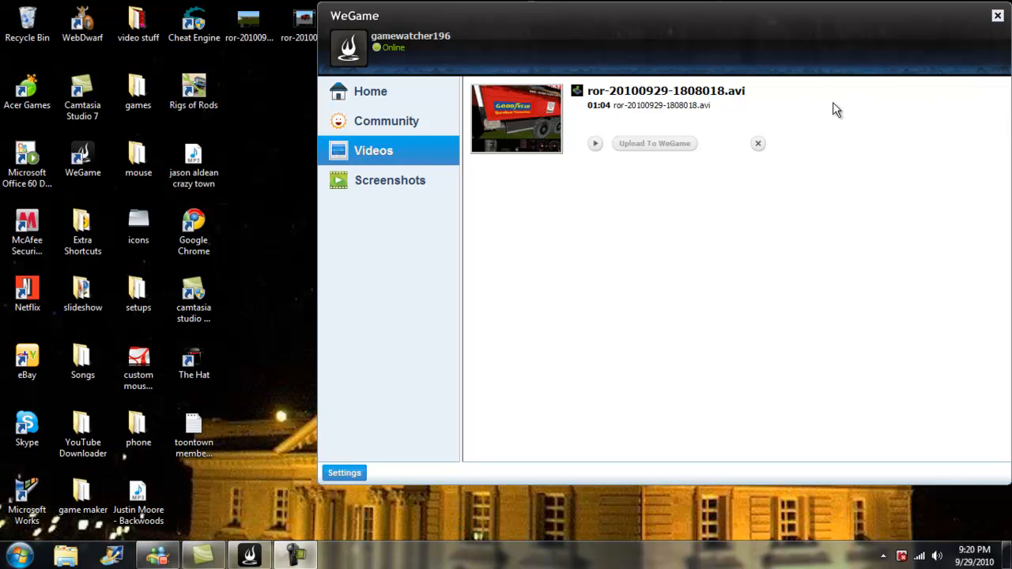
mouse_move(926, 14)
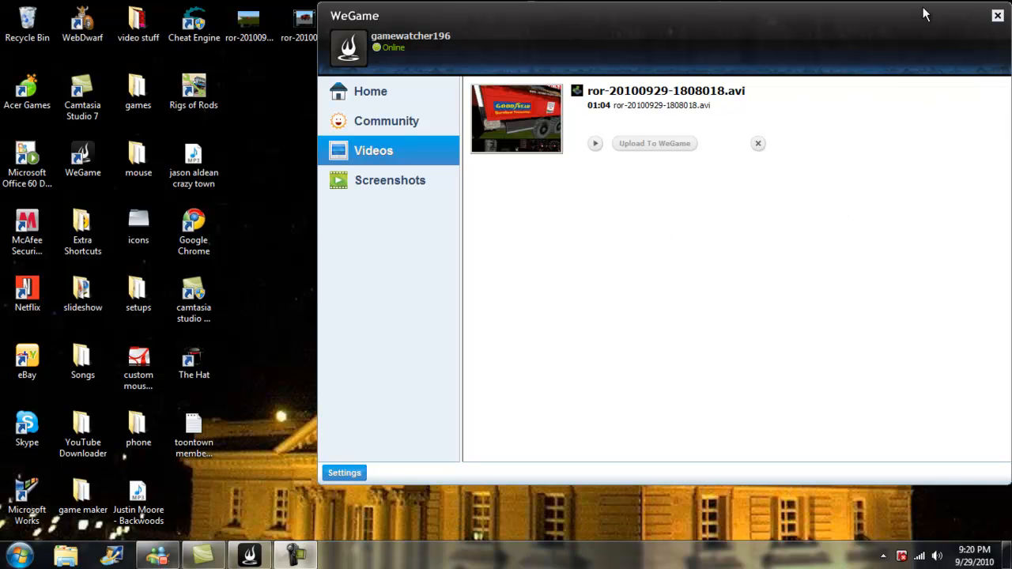
mouse_move(932, 83)
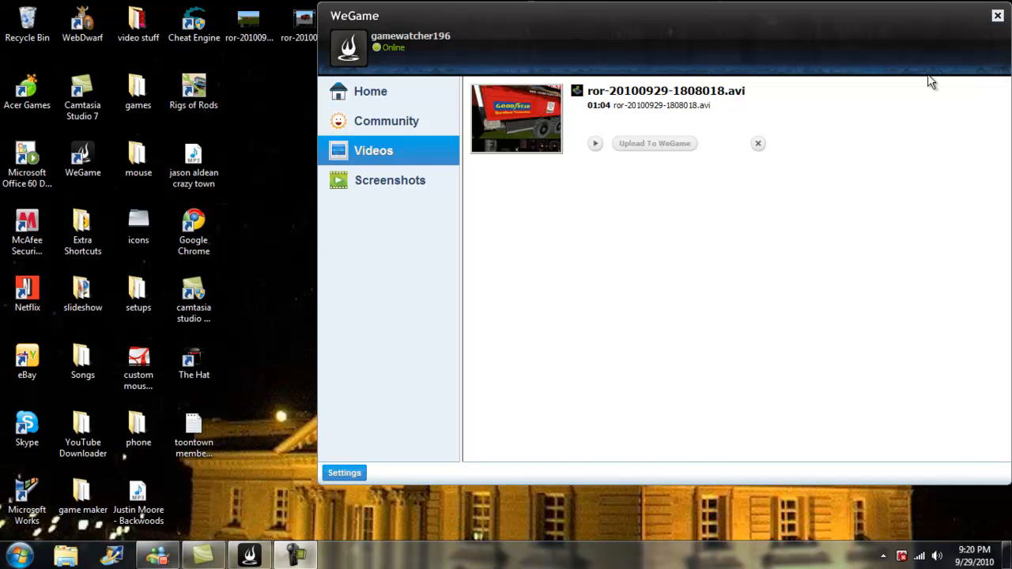